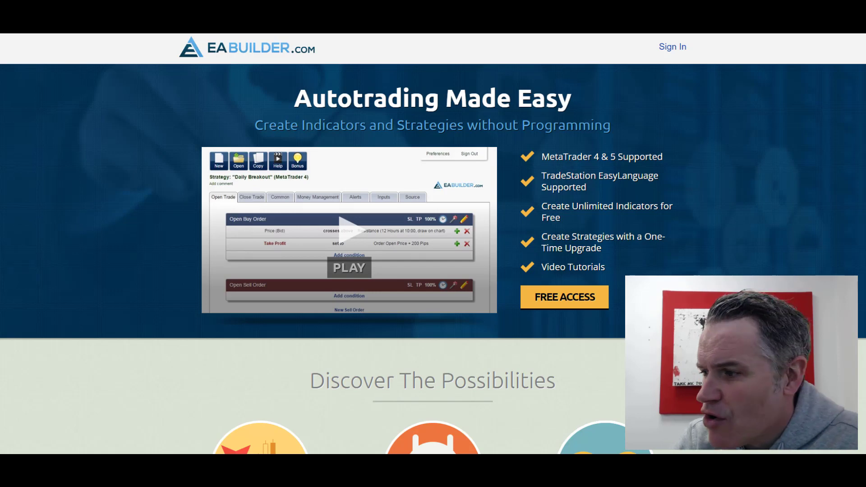
mouse_move(502, 218)
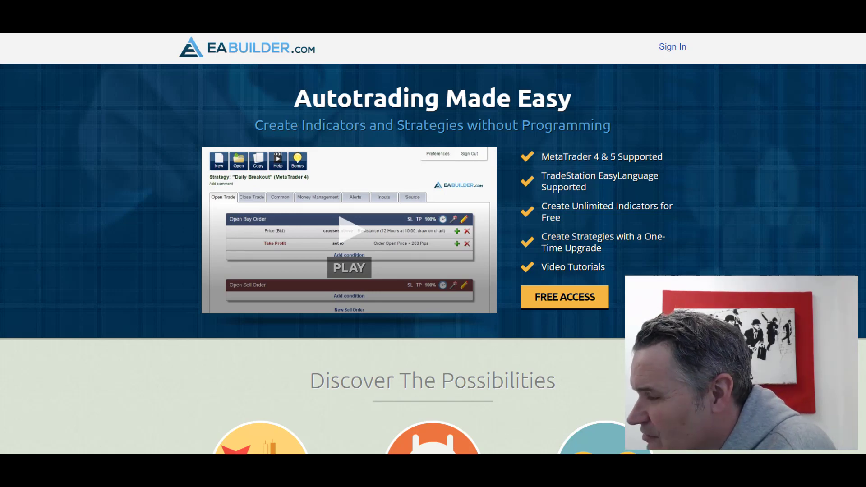
mouse_move(730, 256)
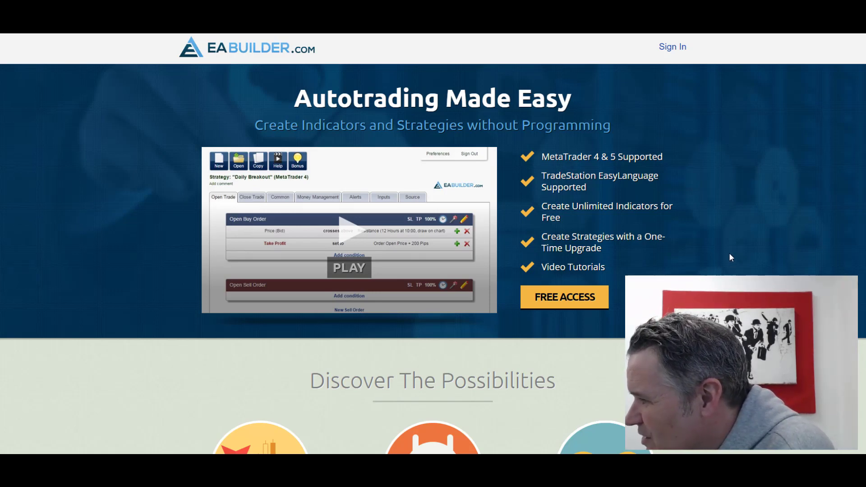
mouse_move(713, 206)
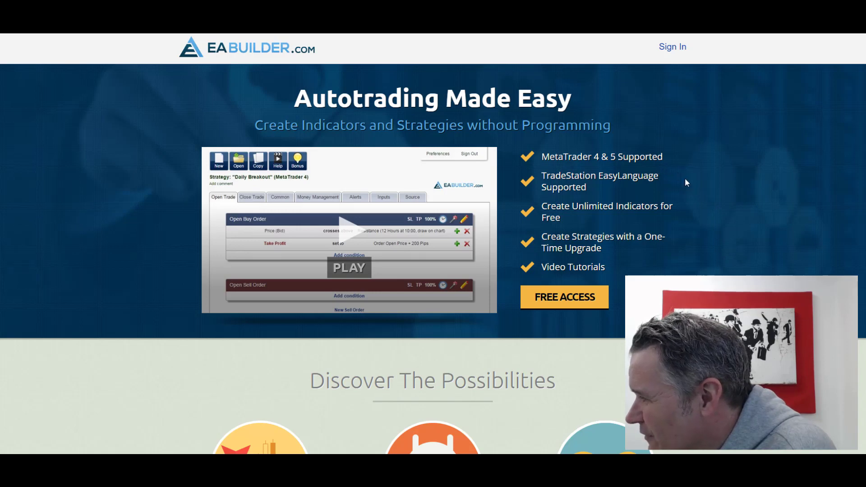
mouse_move(718, 207)
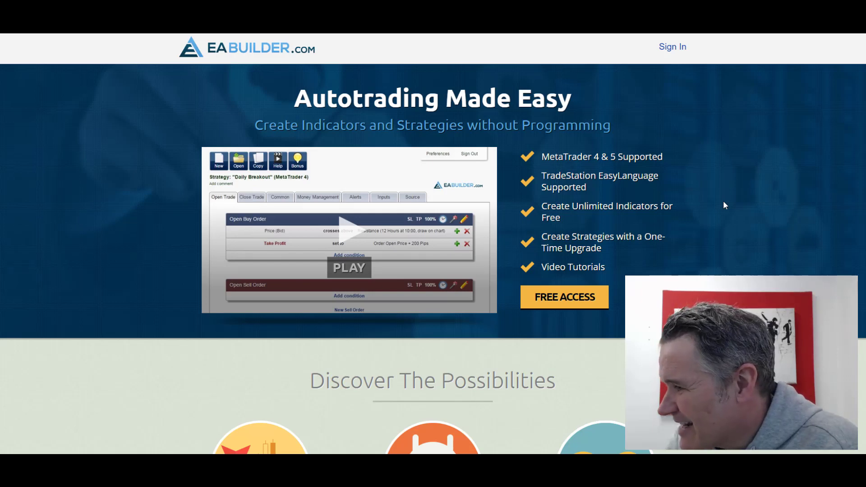
mouse_move(614, 267)
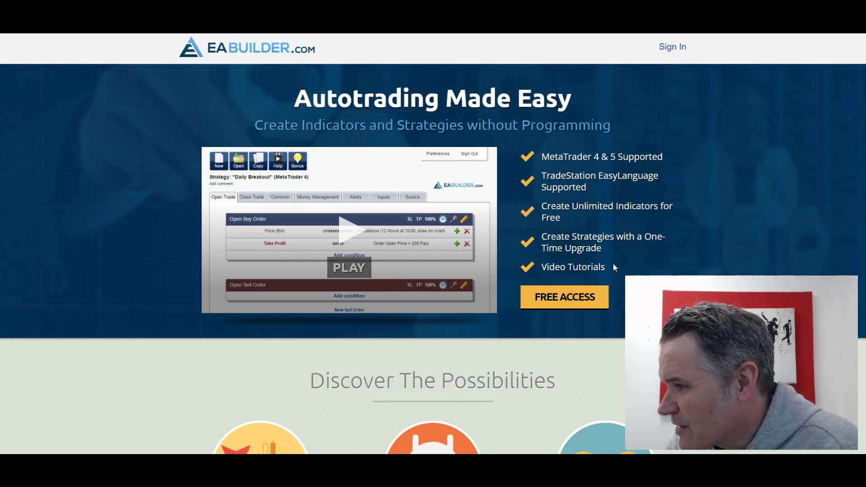
mouse_move(668, 256)
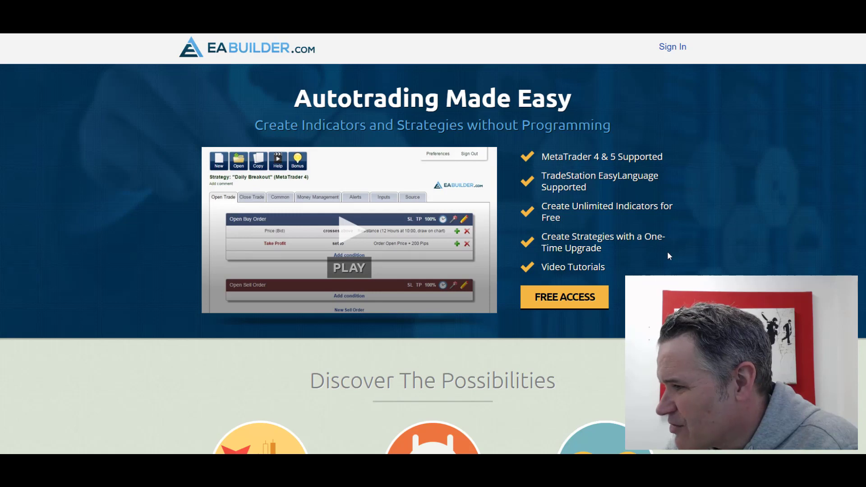
Scroll the homepage down to the three Discover The Possibilities feature descriptions
scroll(down, 3)
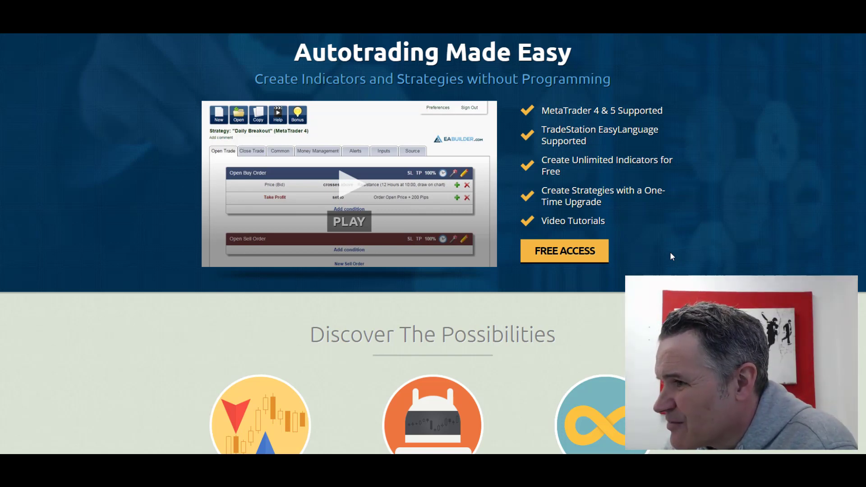
scroll(down, 3)
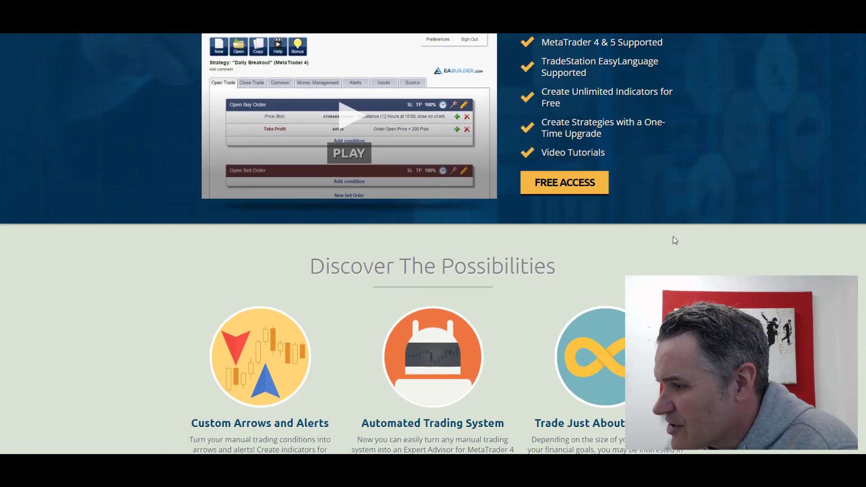
scroll(down, 3)
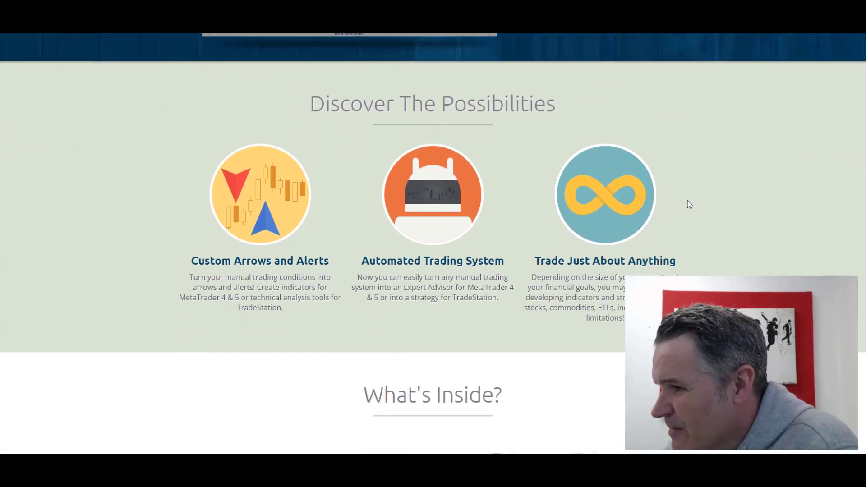
scroll(down, 3)
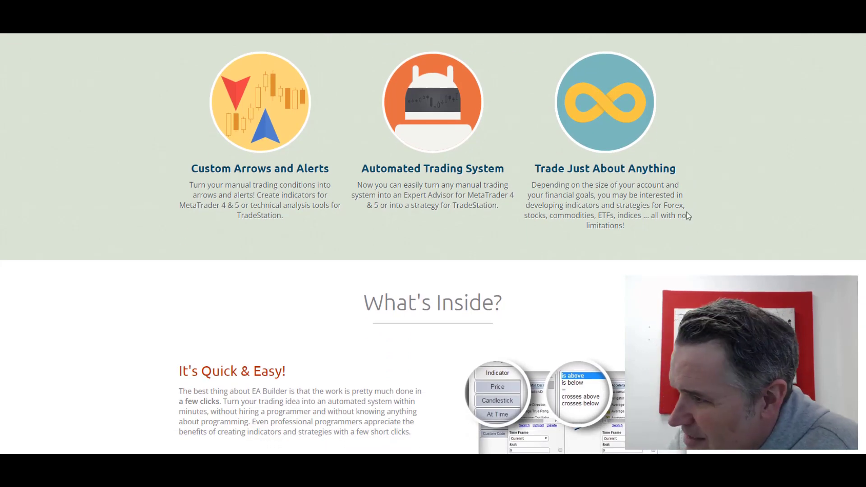
mouse_move(766, 243)
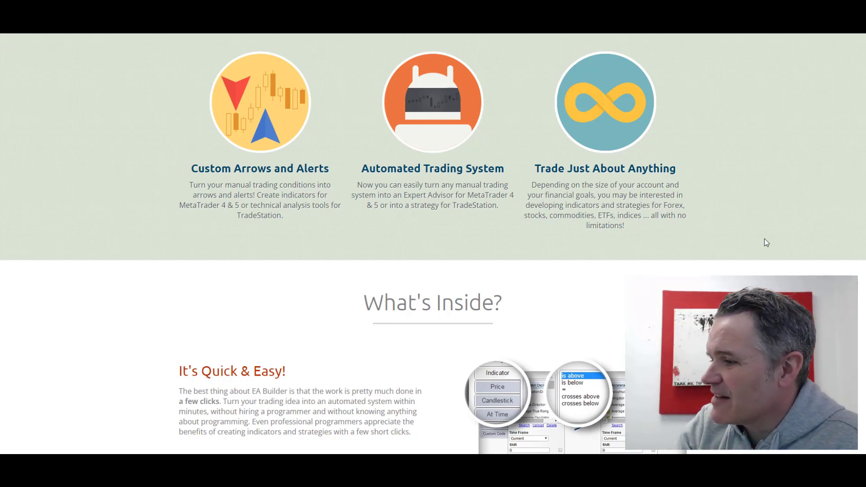
Scroll through the What's Inside features down to Nice Output, Binary Options and Video Tutorials
scroll(down, 3)
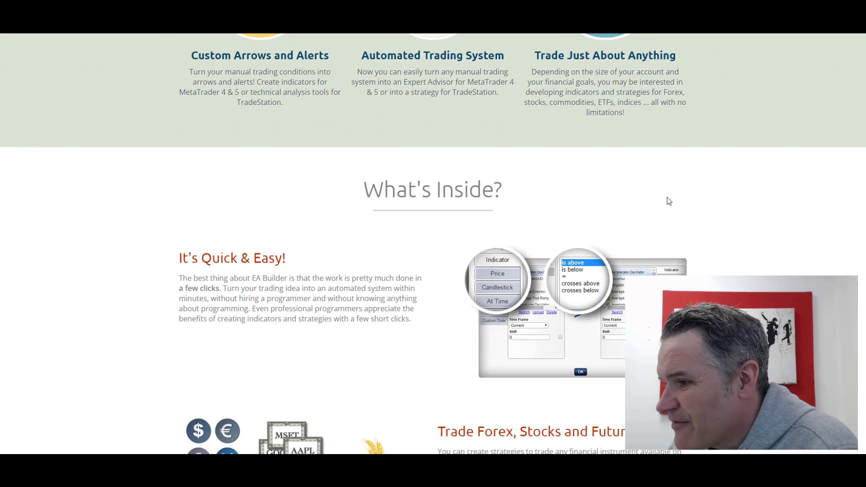
scroll(down, 3)
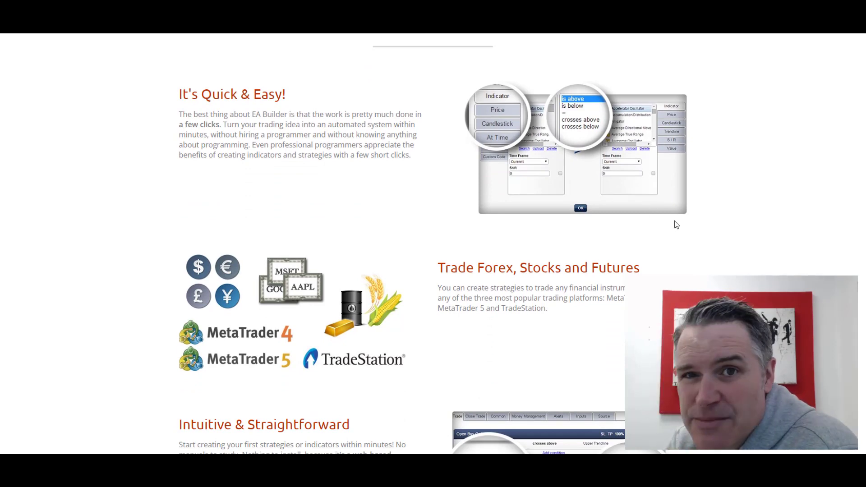
mouse_move(715, 224)
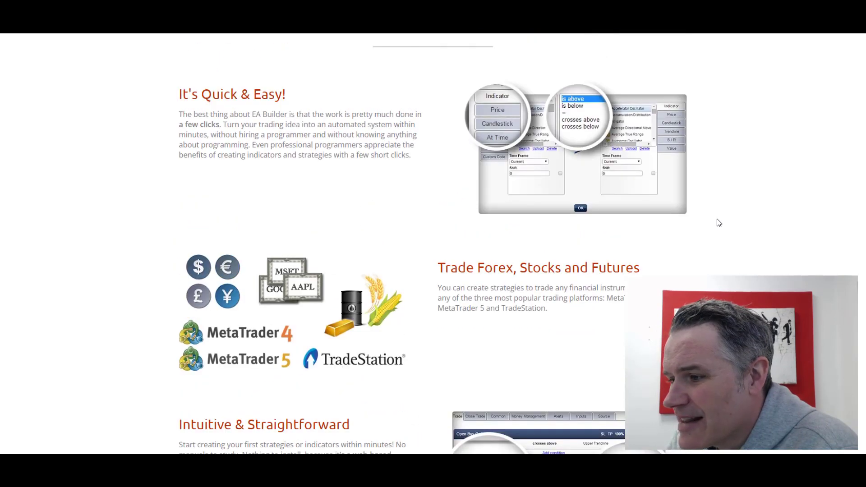
scroll(down, 3)
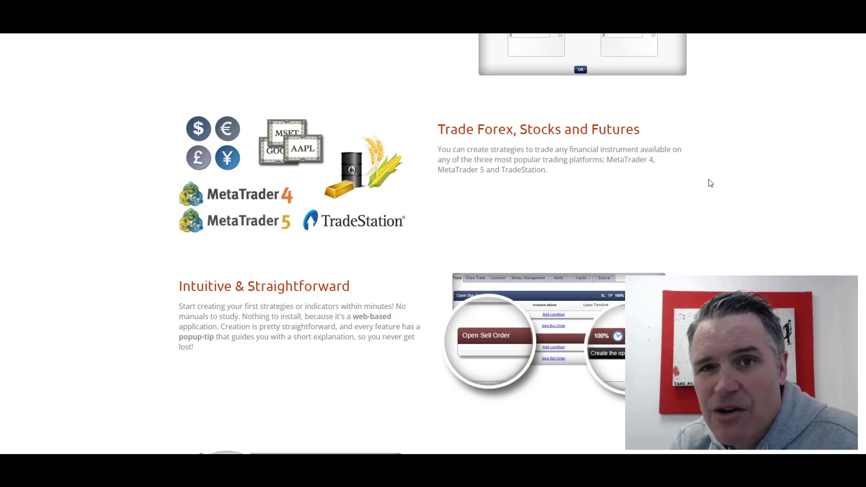
mouse_move(732, 175)
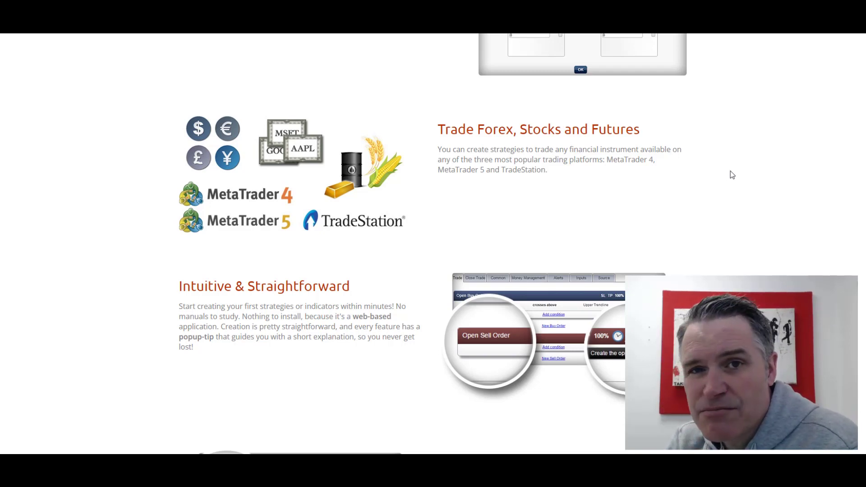
scroll(down, 3)
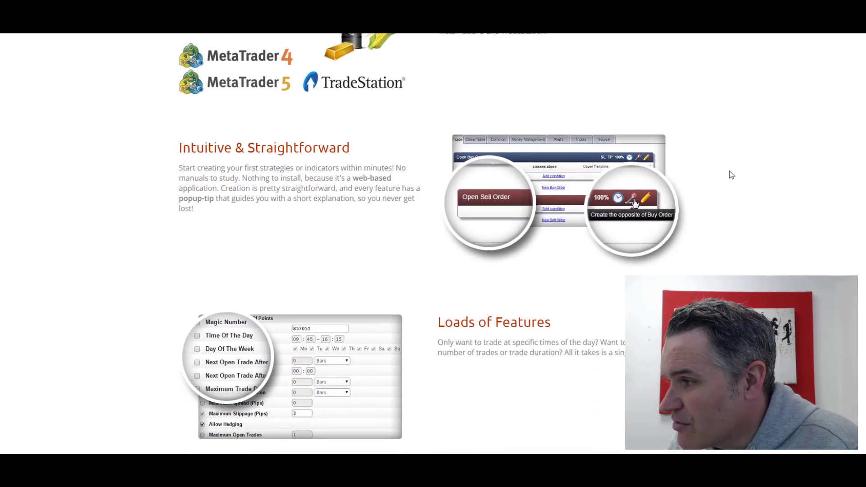
scroll(down, 3)
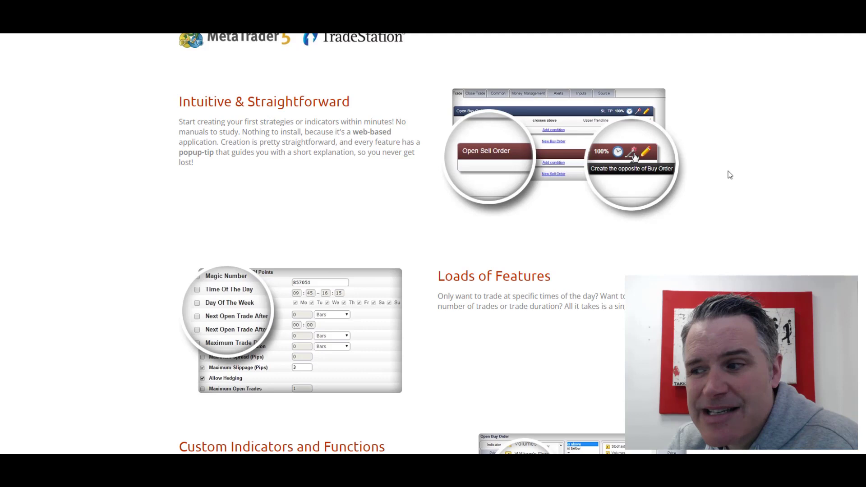
scroll(down, 3)
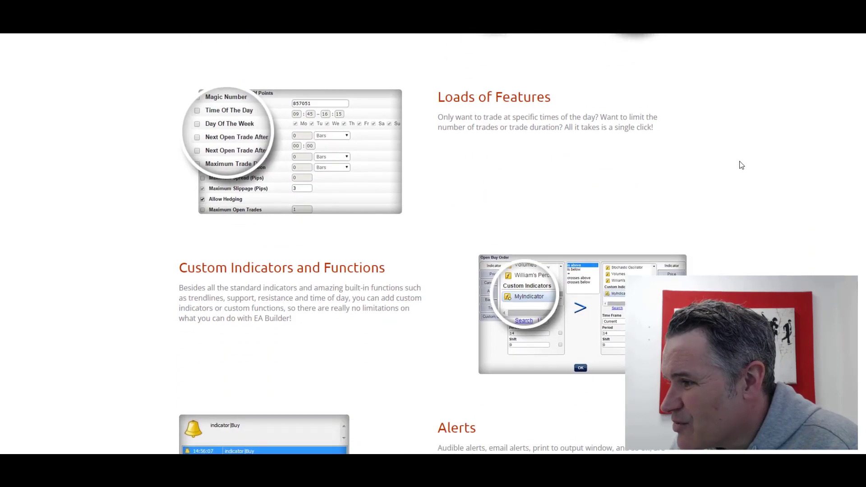
scroll(down, 3)
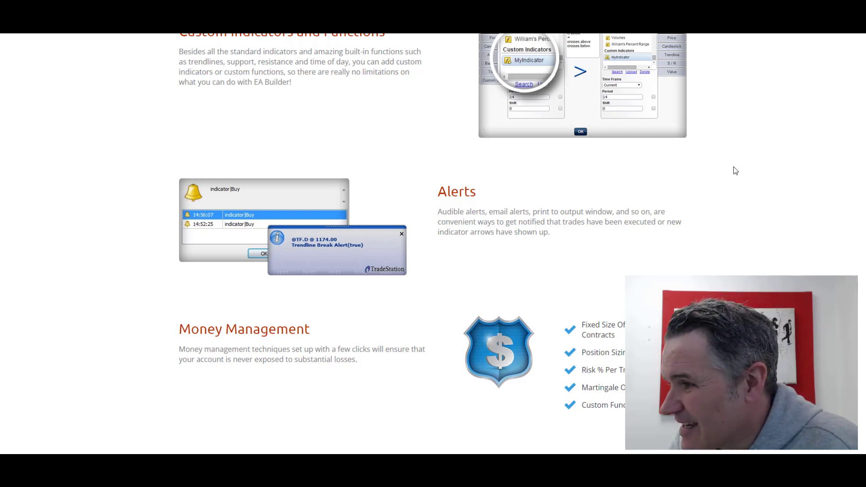
scroll(down, 3)
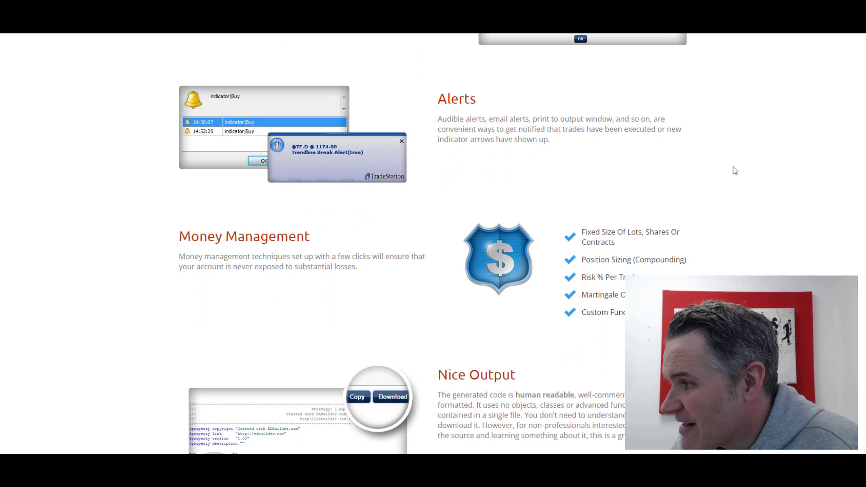
scroll(down, 3)
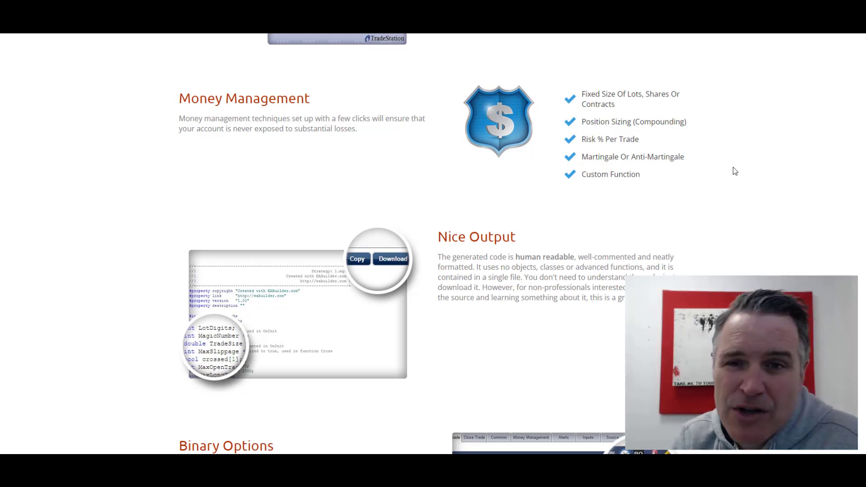
scroll(down, 3)
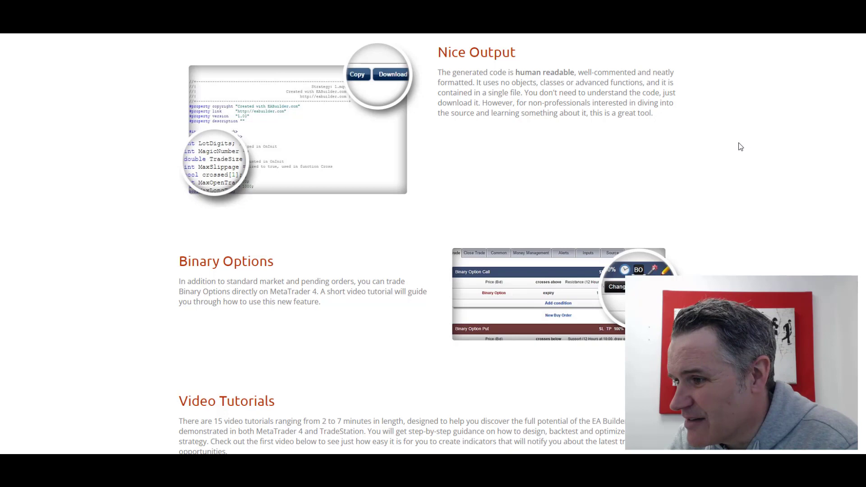
scroll(down, 3)
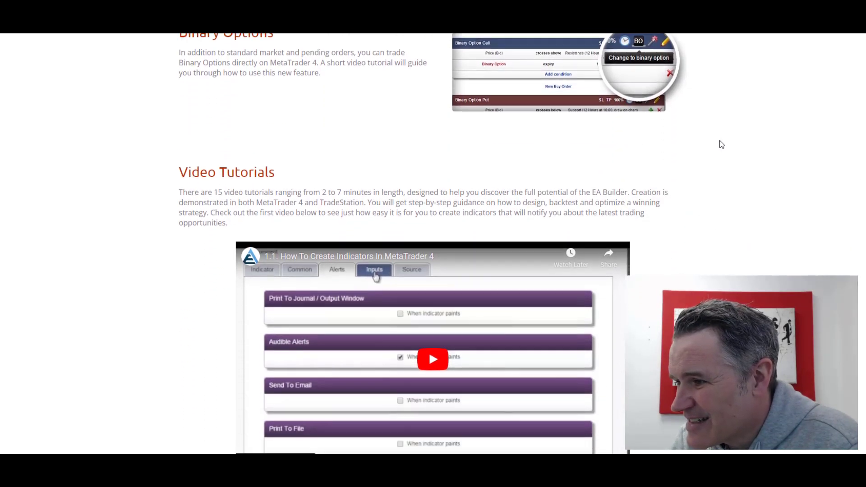
scroll(down, 3)
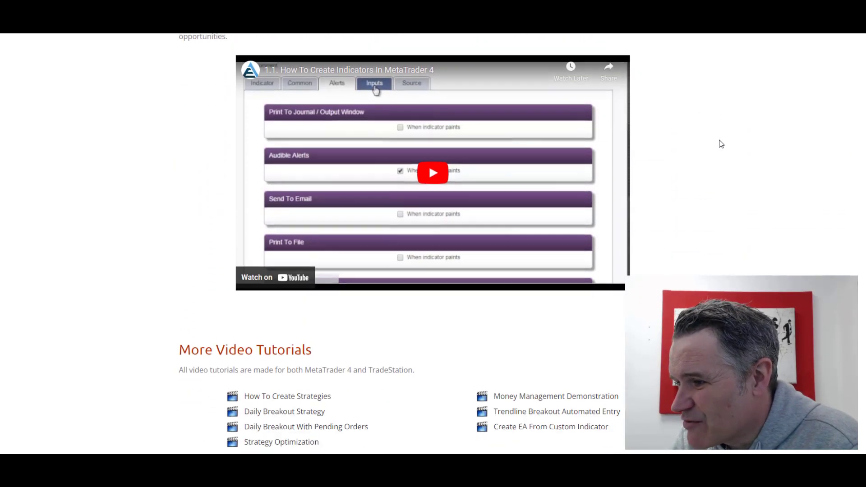
scroll(down, 3)
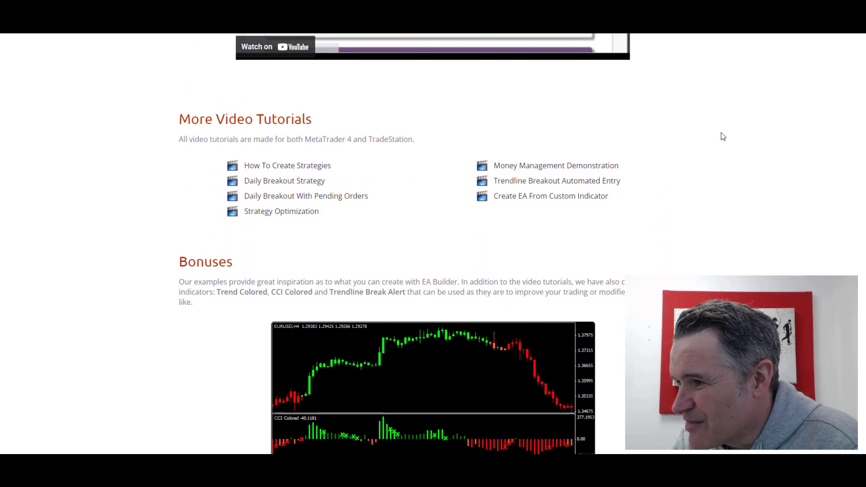
scroll(down, 3)
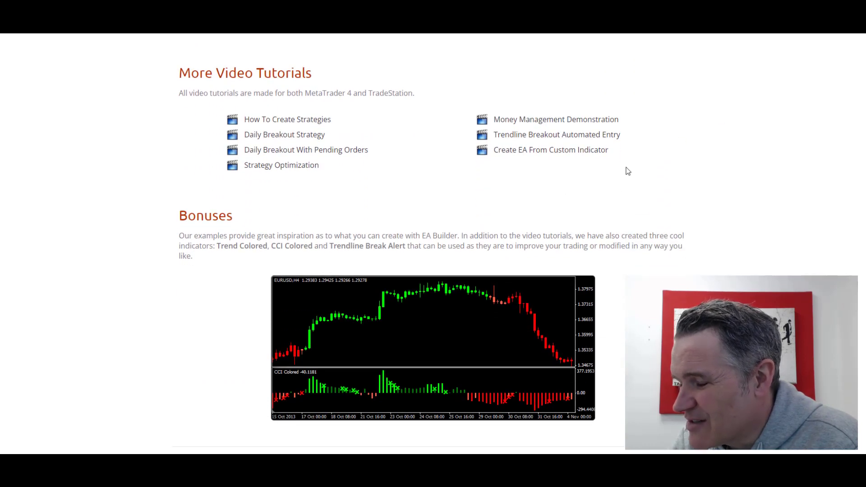
mouse_move(703, 142)
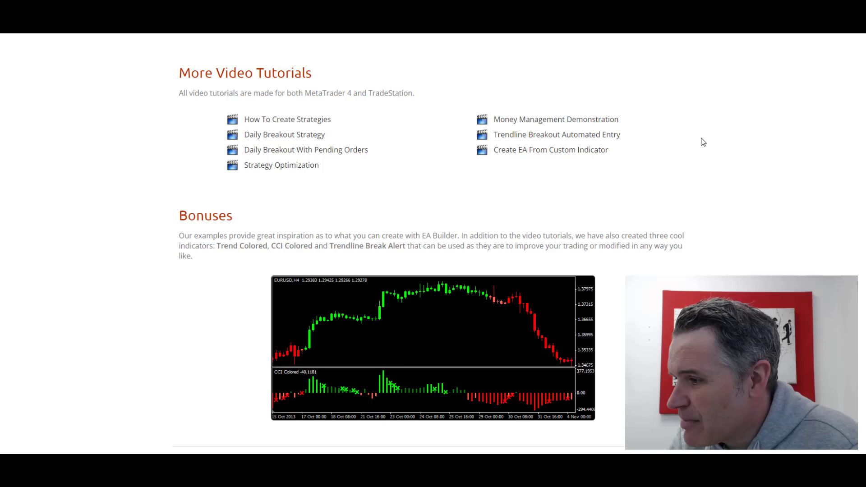
scroll(down, 3)
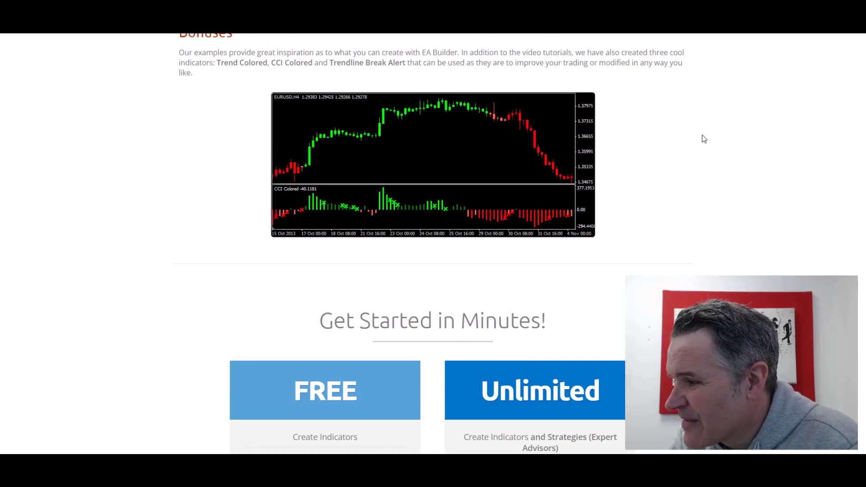
scroll(down, 3)
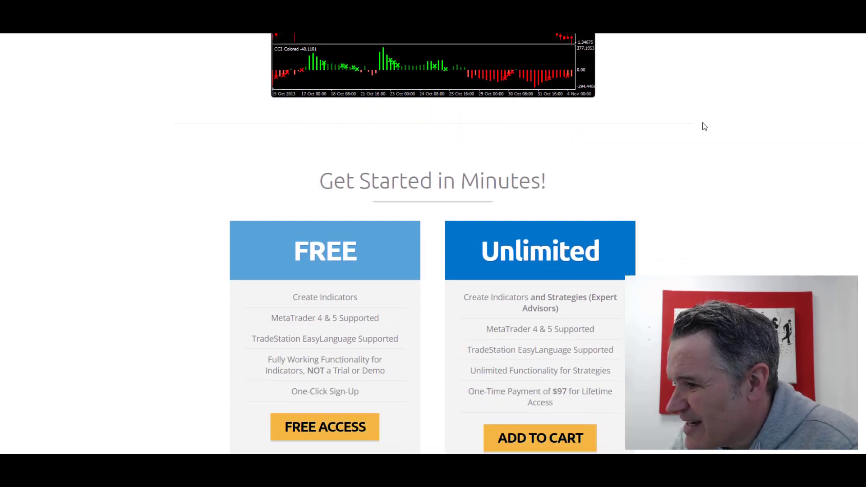
scroll(down, 3)
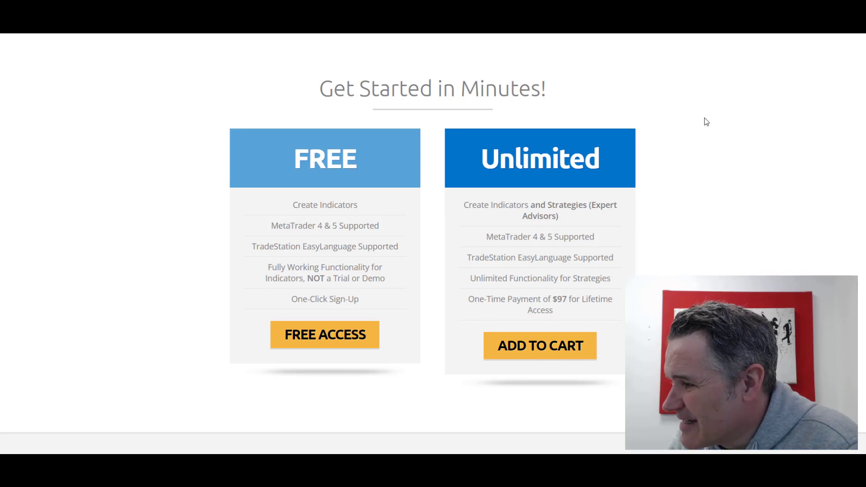
scroll(down, 3)
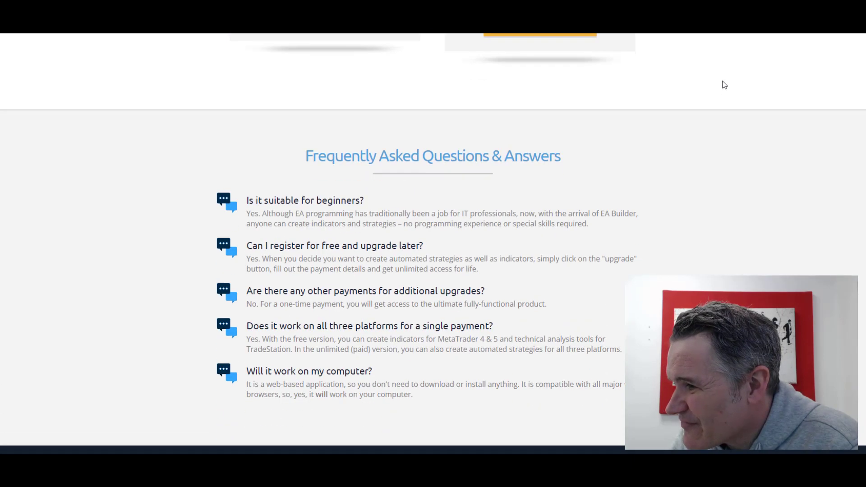
scroll(down, 3)
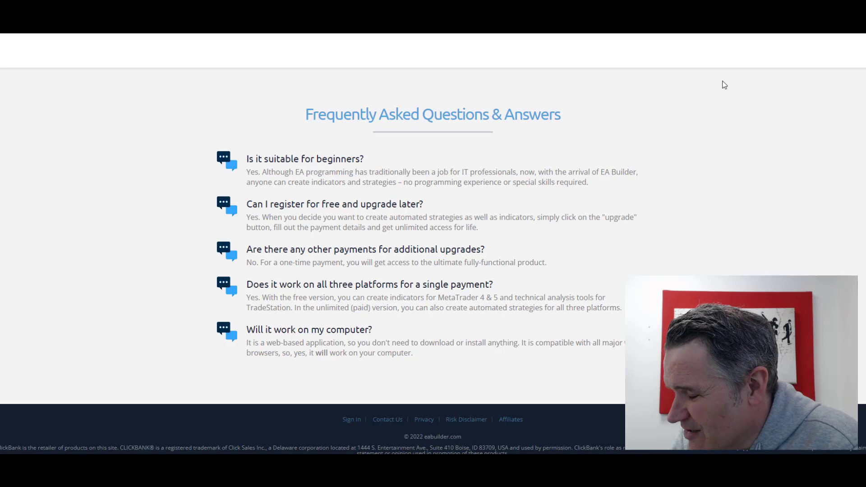
scroll(up, 3)
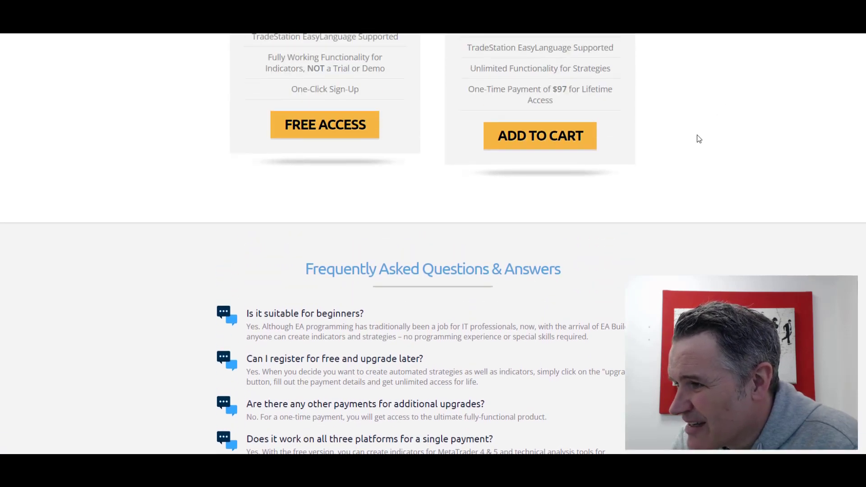
scroll(up, 3)
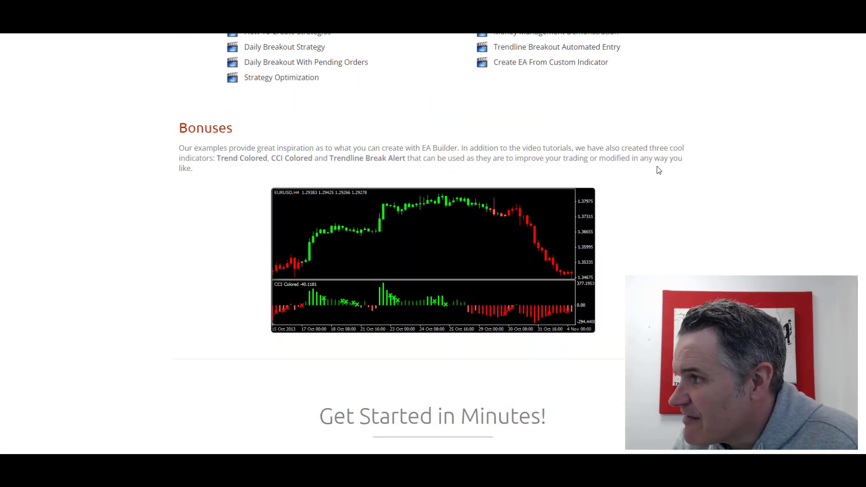
scroll(up, 3)
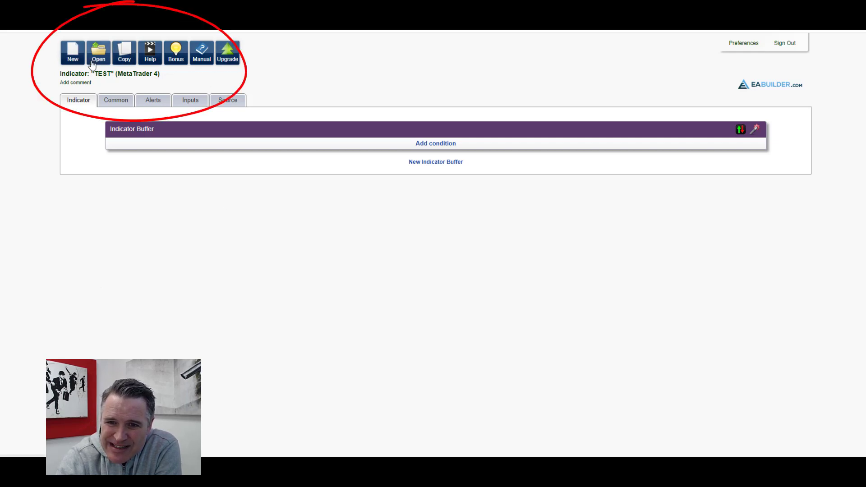
mouse_move(150, 53)
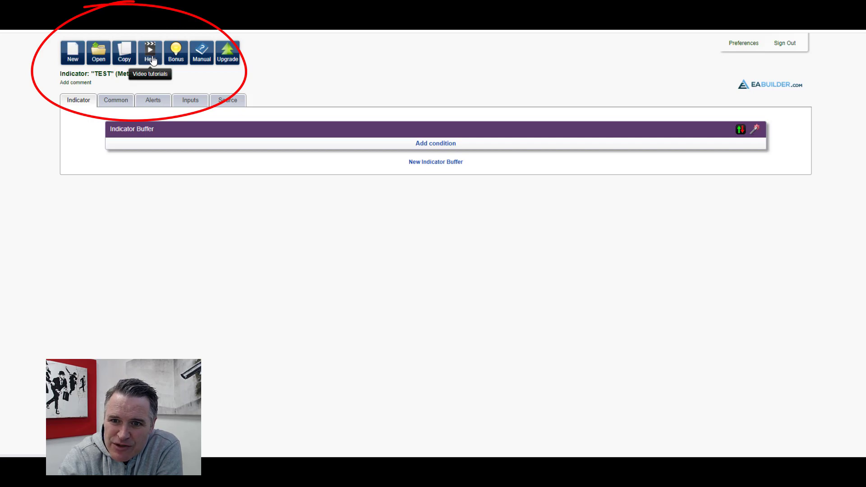
mouse_move(201, 53)
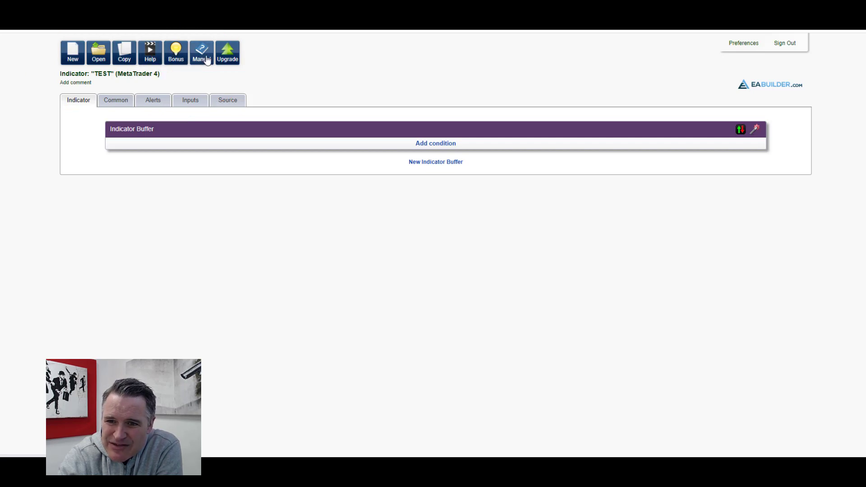
mouse_move(202, 53)
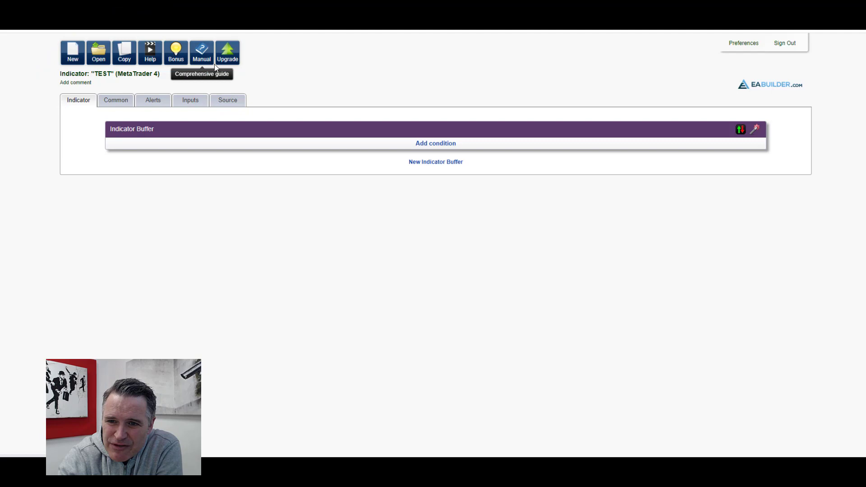
mouse_move(227, 52)
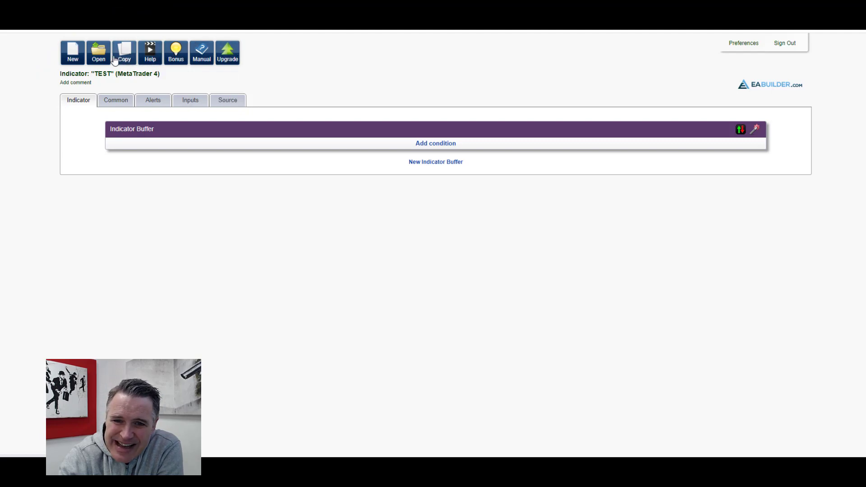
Create a new MetaTrader 4 strategy project named '1234'
click(72, 53)
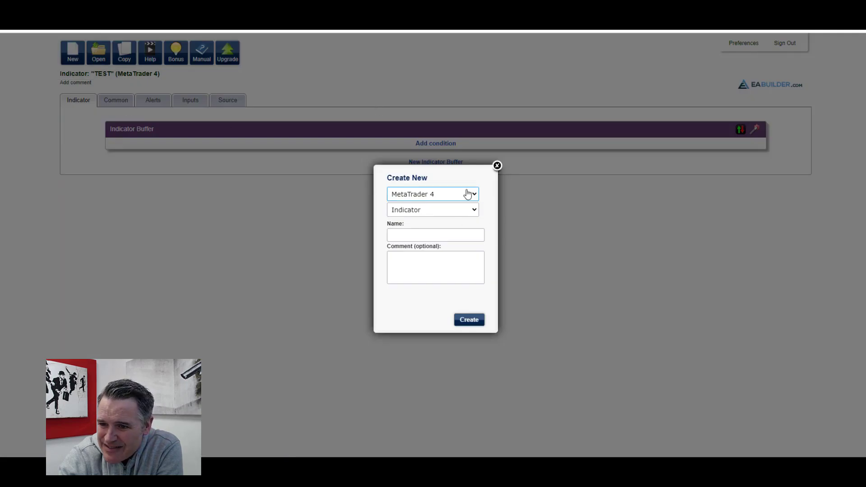
click(432, 210)
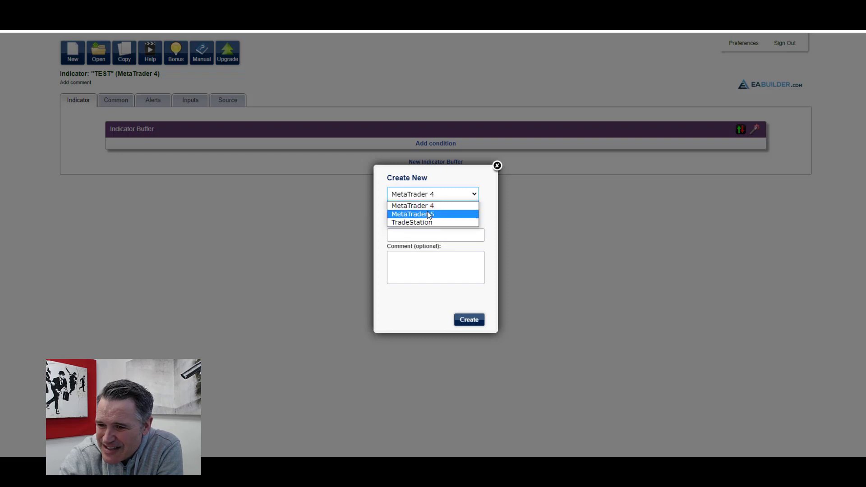
click(412, 206)
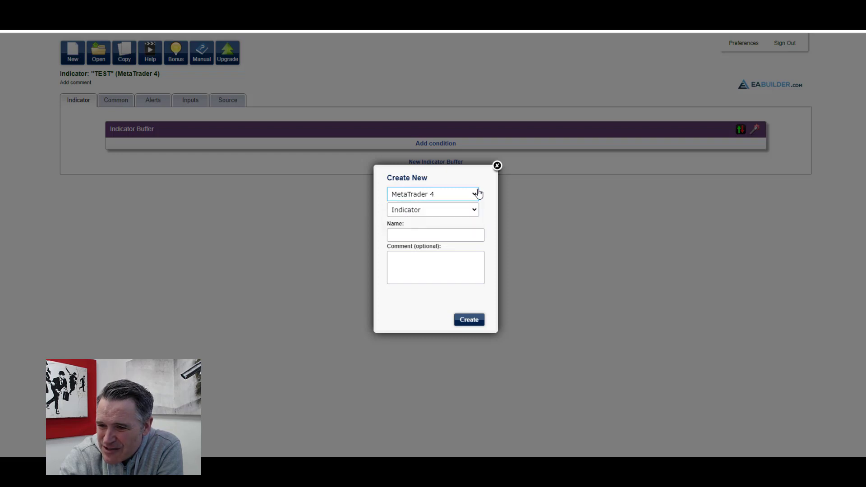
click(433, 209)
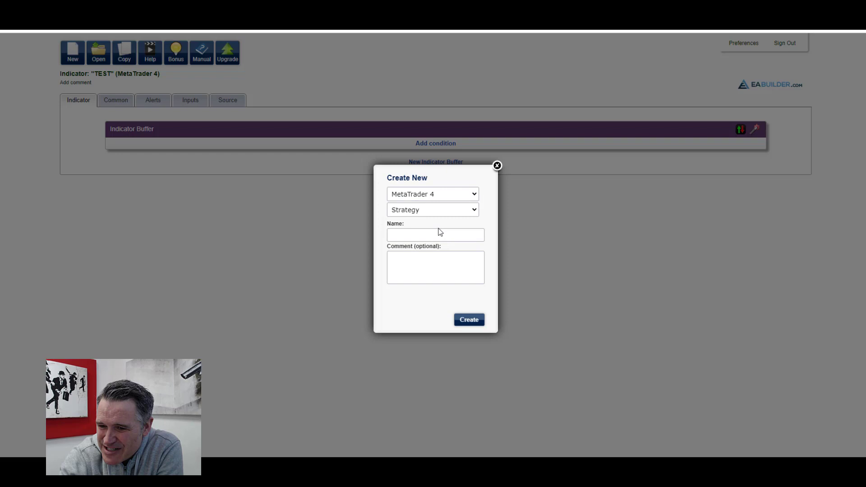
click(434, 234)
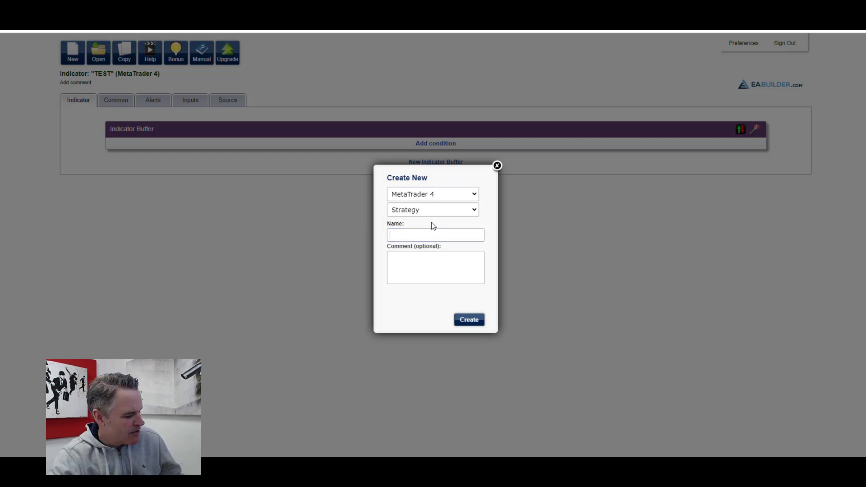
text(1234)
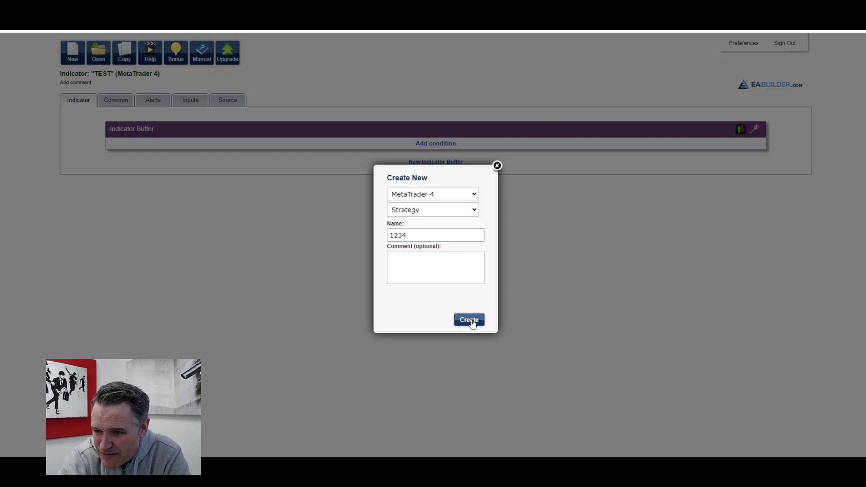
click(468, 320)
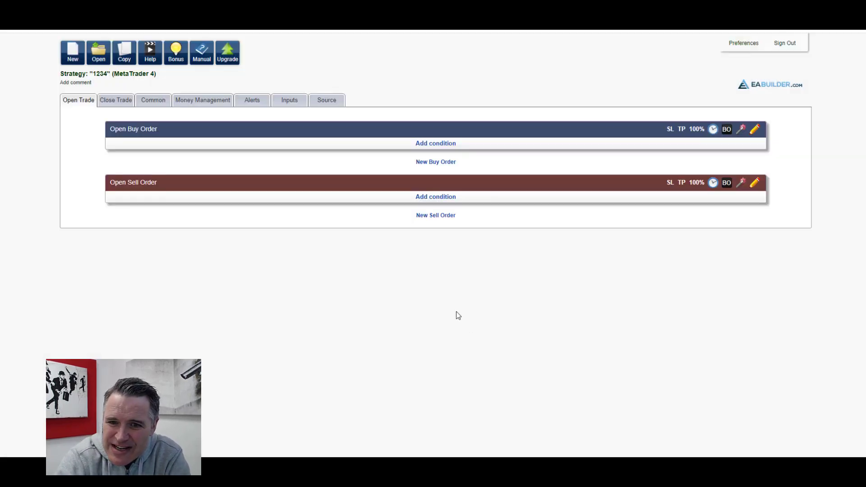
mouse_move(435, 162)
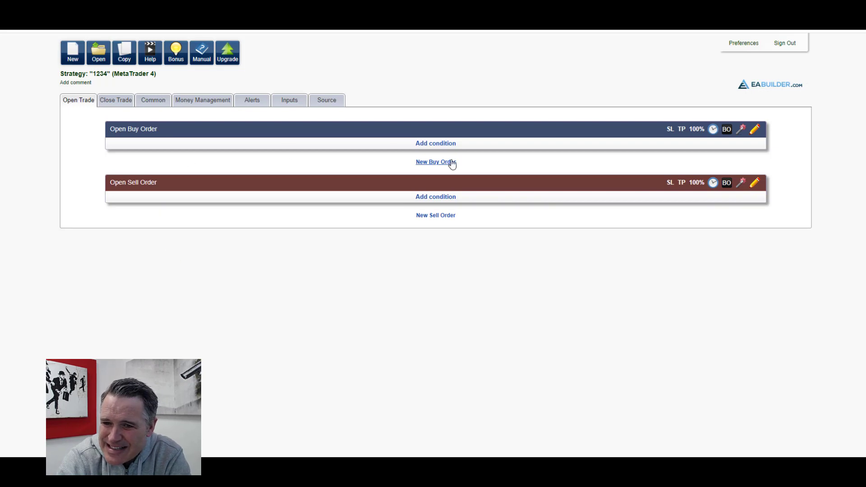
mouse_move(125, 190)
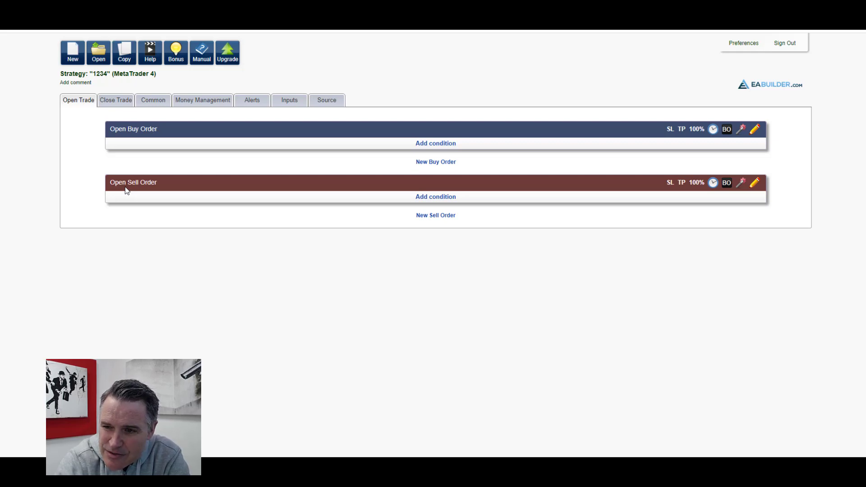
mouse_move(435, 143)
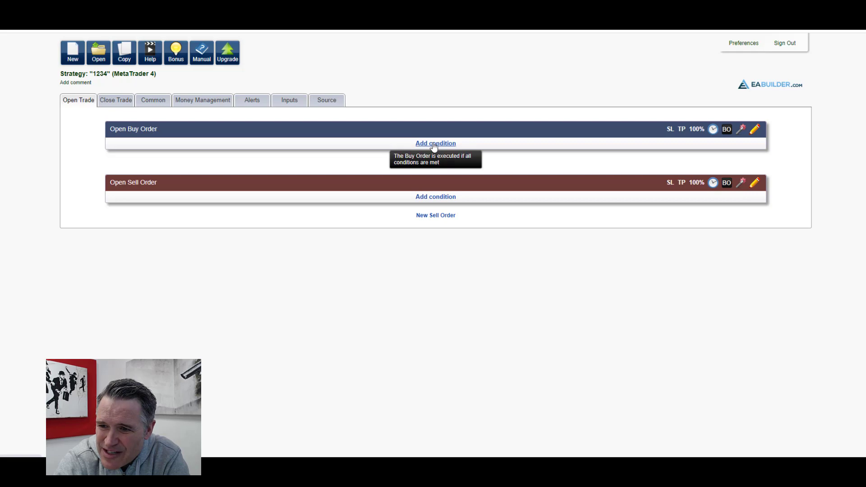
Browse Candlestick, Trades, S/R and Custom Code condition types for opening buys without adding any
click(435, 143)
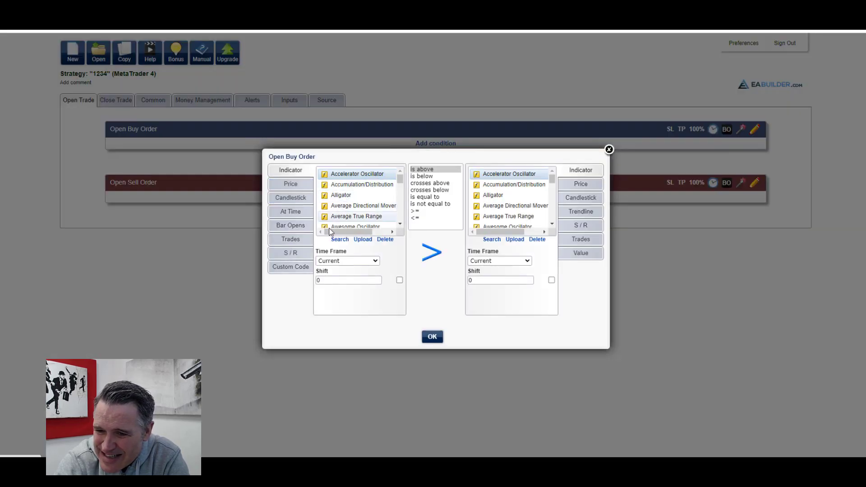
click(290, 212)
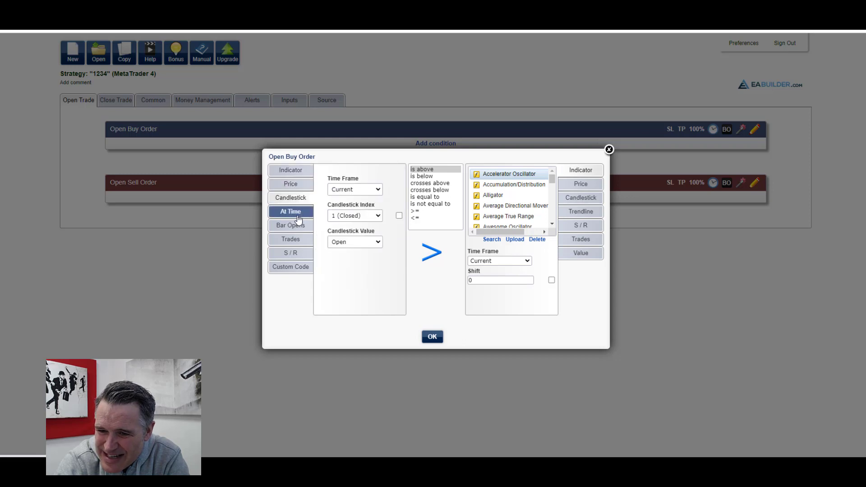
click(291, 239)
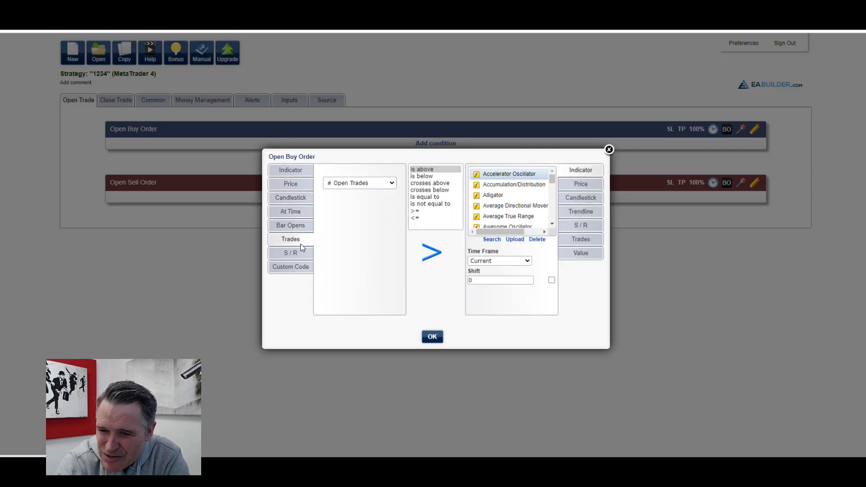
click(290, 253)
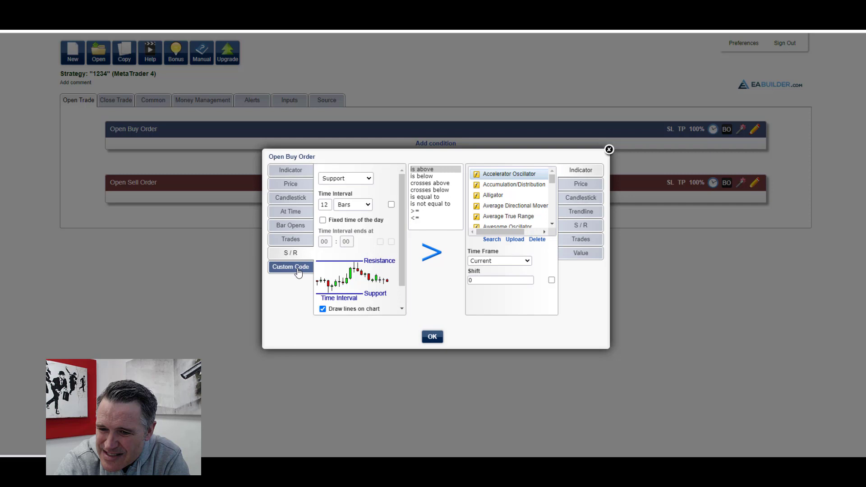
click(290, 266)
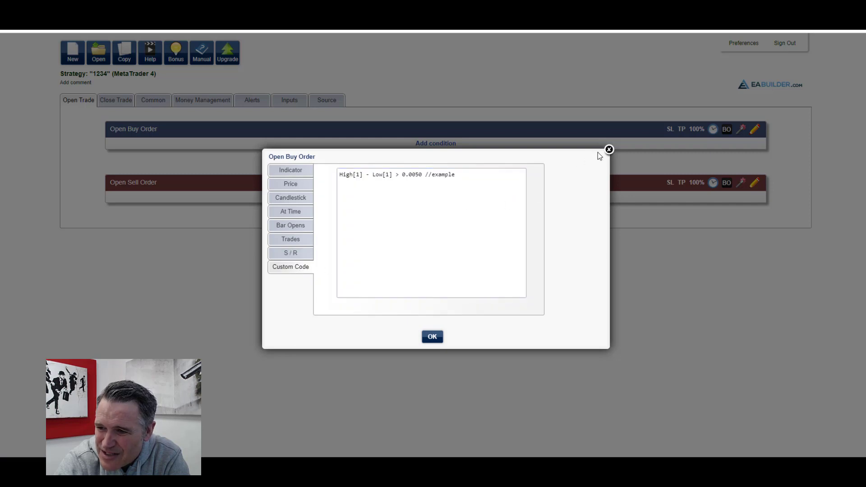
click(608, 149)
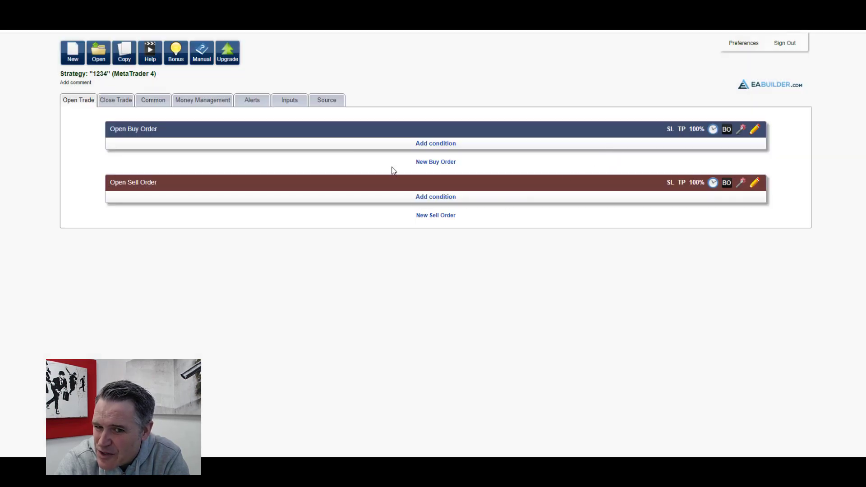
mouse_move(128, 138)
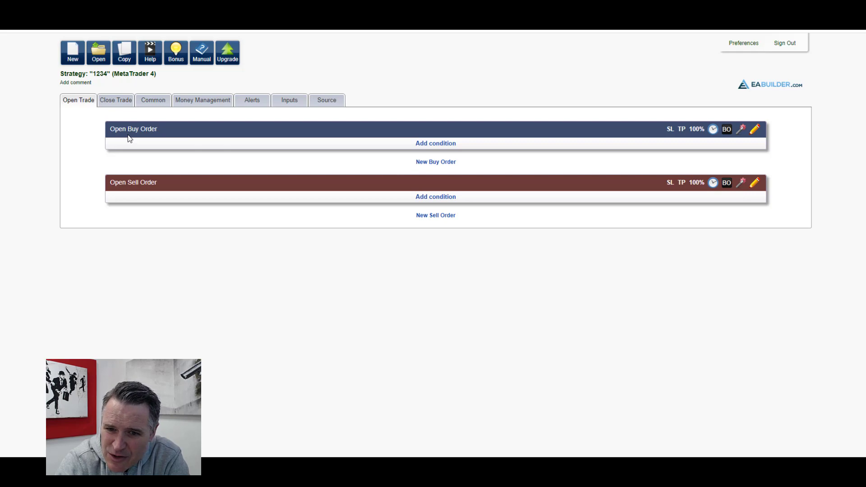
mouse_move(199, 155)
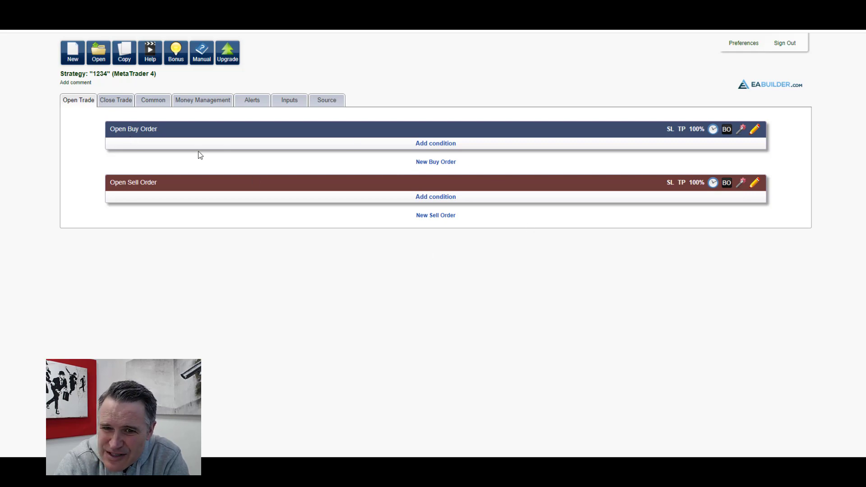
Check the Close Trade condition editor without adding anything, then show the Common settings
click(115, 100)
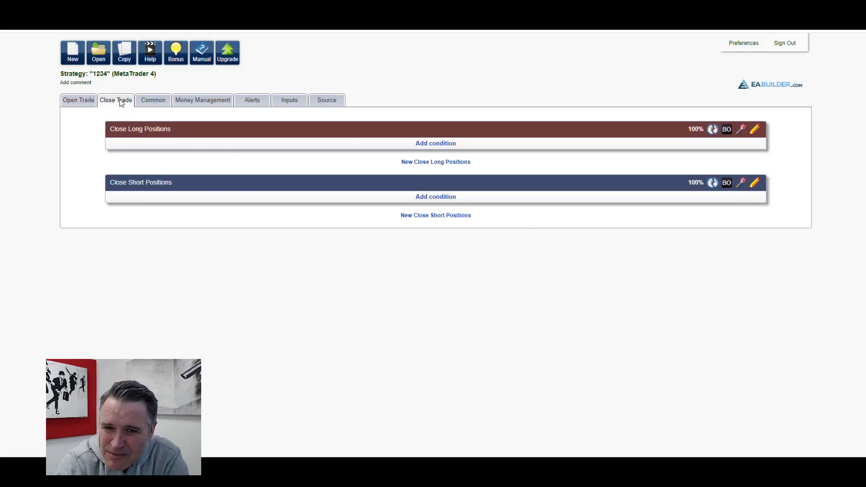
click(435, 143)
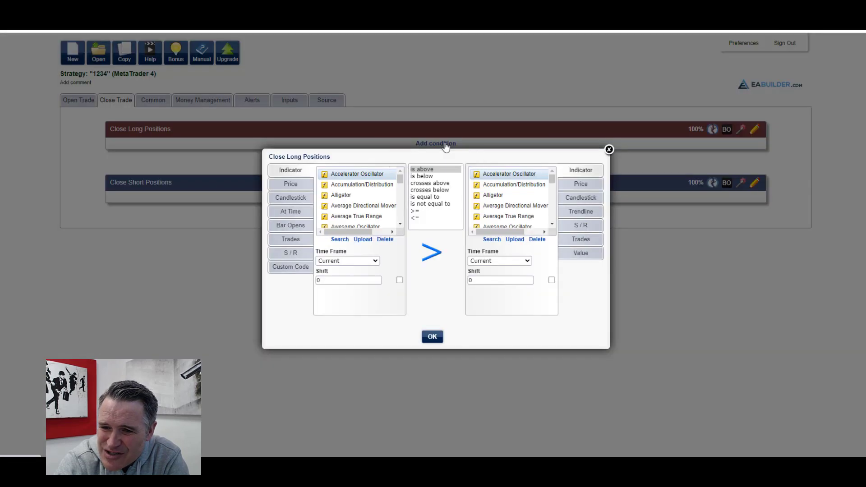
click(609, 150)
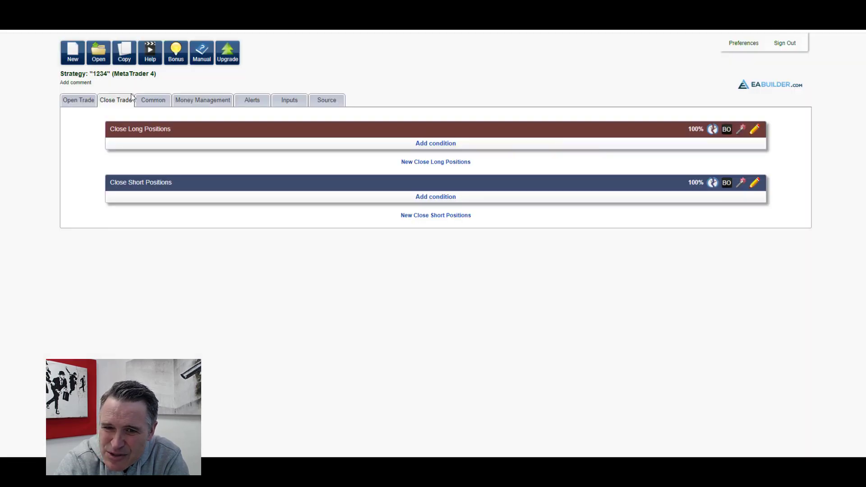
click(153, 100)
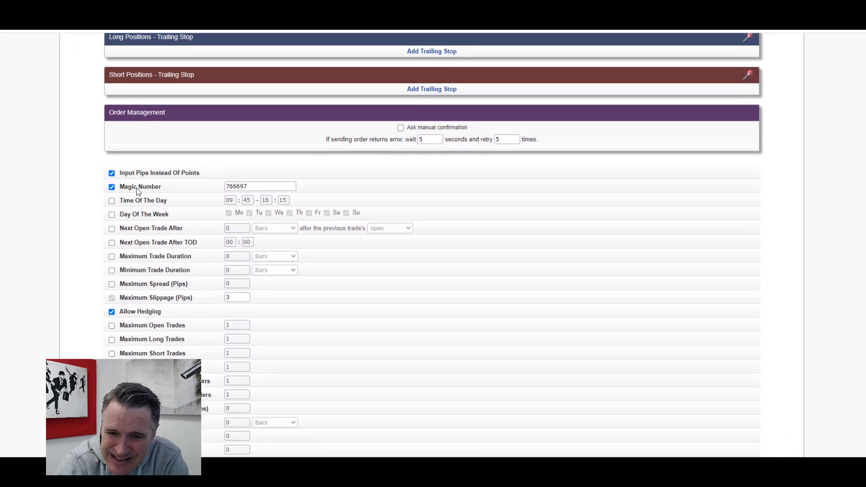
mouse_move(127, 276)
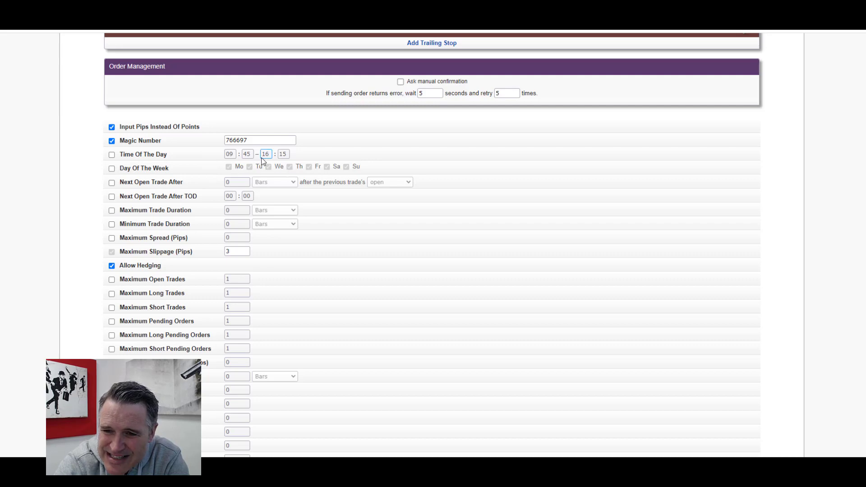
scroll(down, 3)
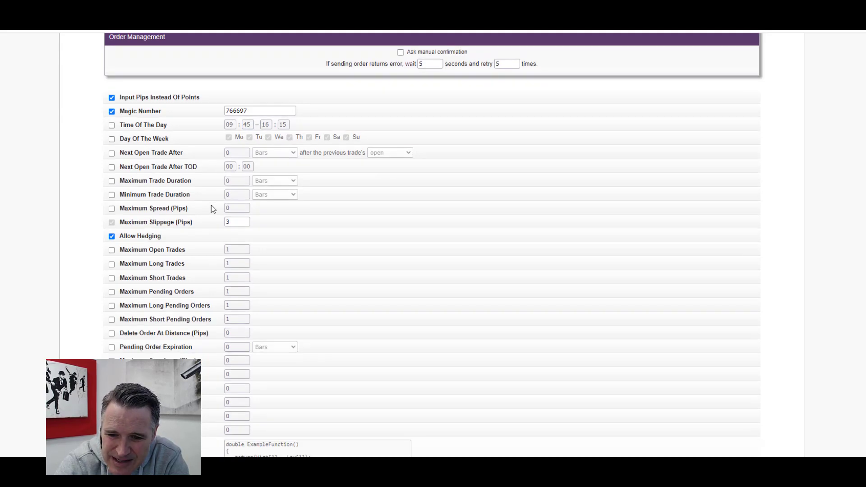
scroll(down, 3)
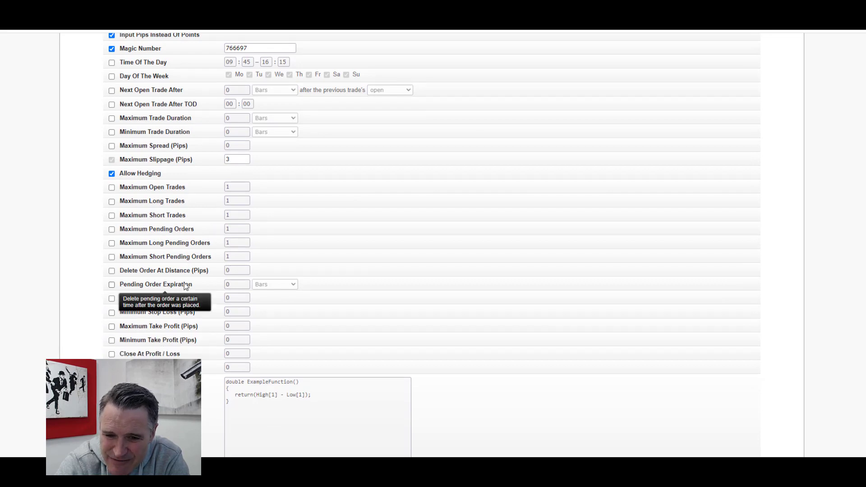
scroll(down, 3)
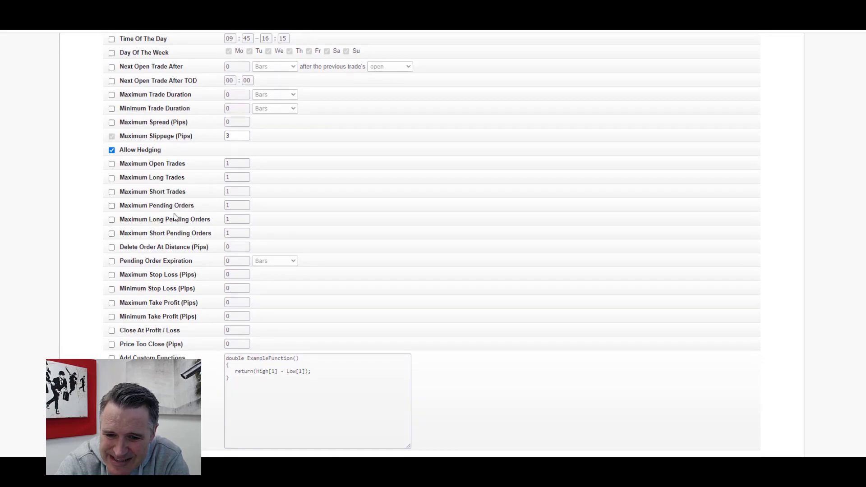
scroll(up, 3)
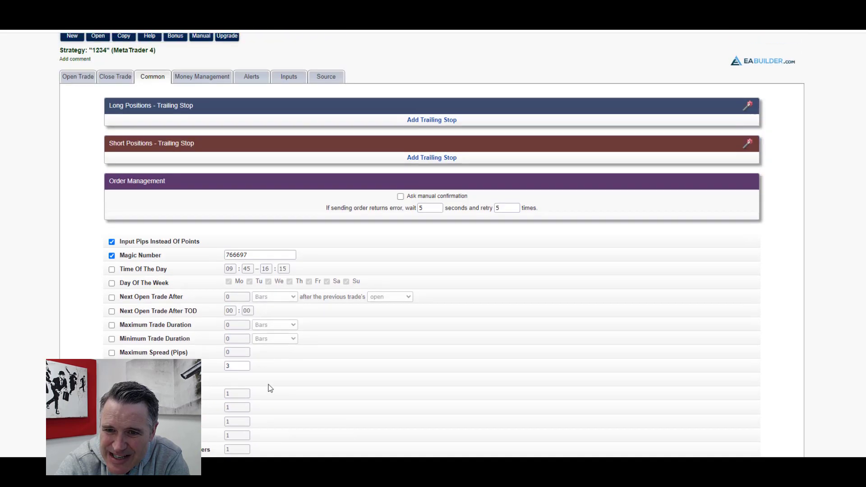
Show the Money Management tab with its 0.1-lot fixed size option
click(202, 76)
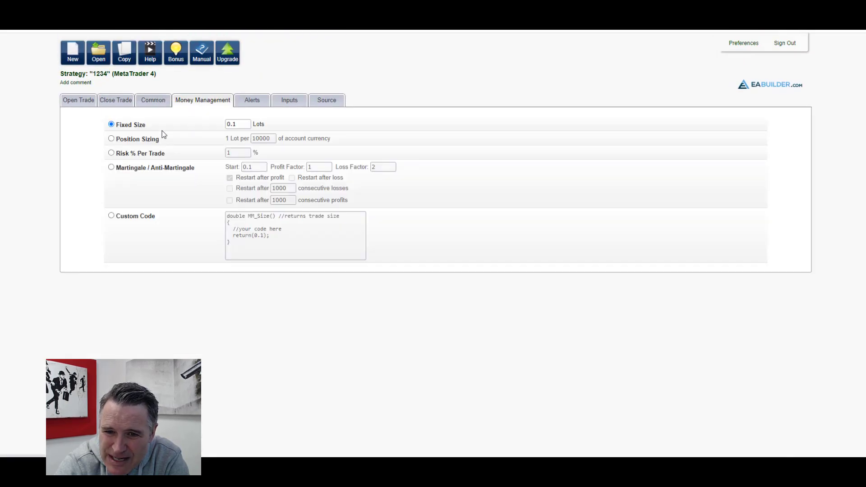
mouse_move(111, 151)
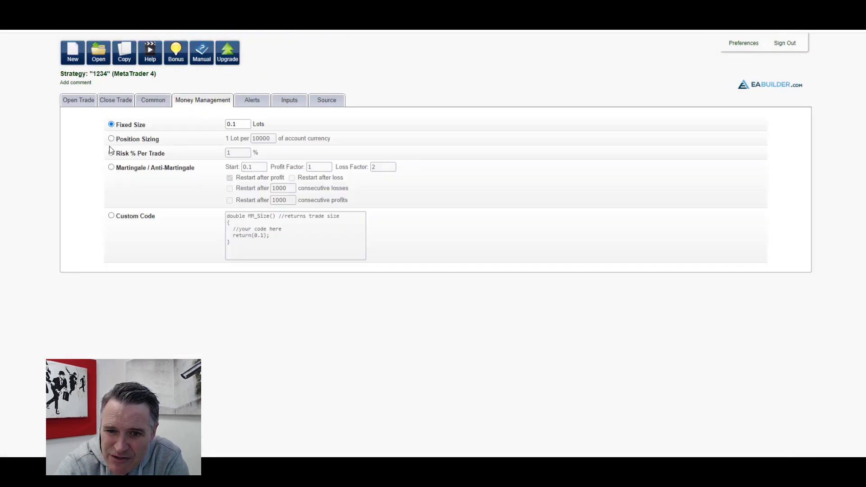
mouse_move(133, 126)
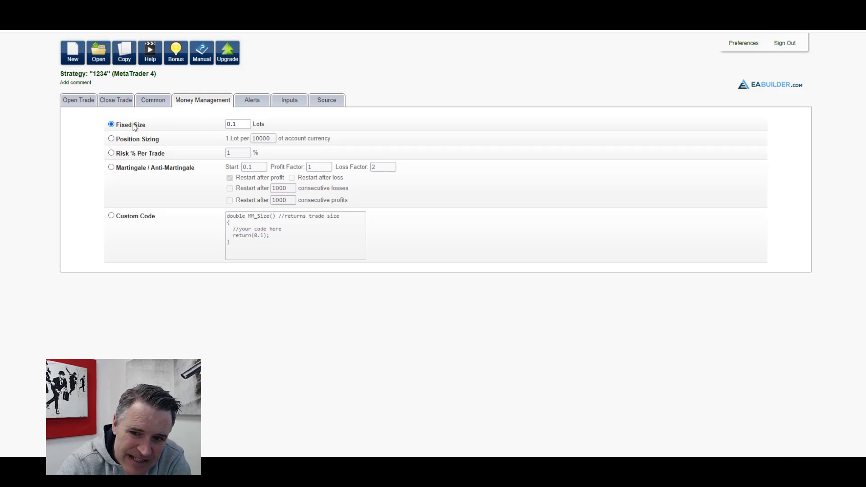
mouse_move(142, 159)
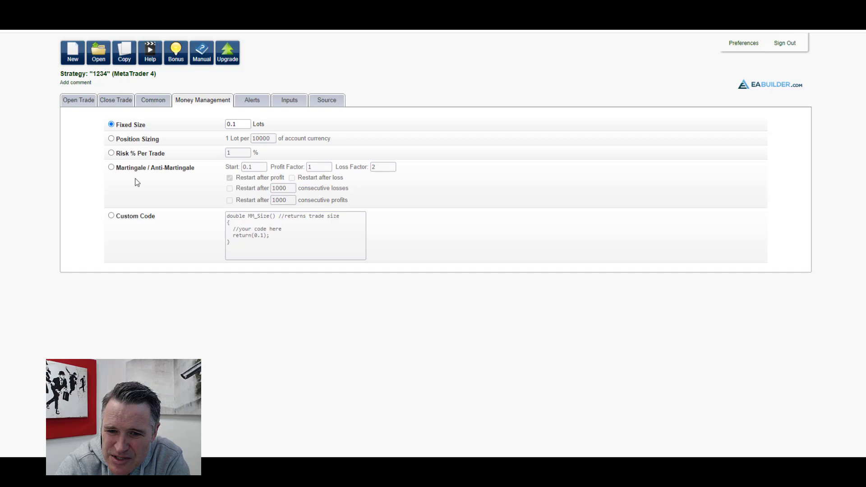
mouse_move(210, 236)
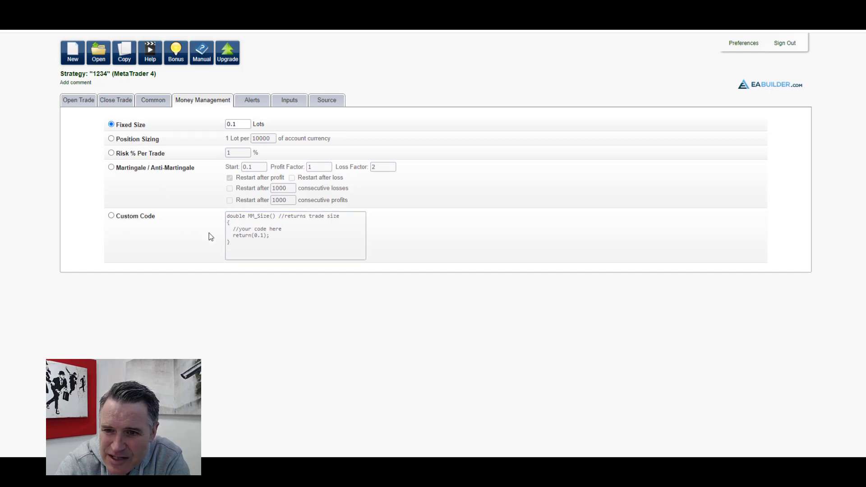
Review the alert options, with only error journaling enabled, then show the Inputs list
click(252, 100)
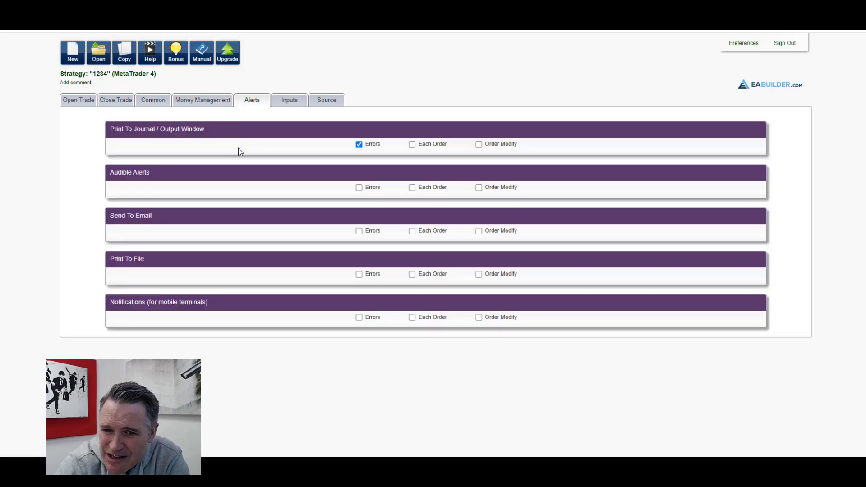
mouse_move(174, 220)
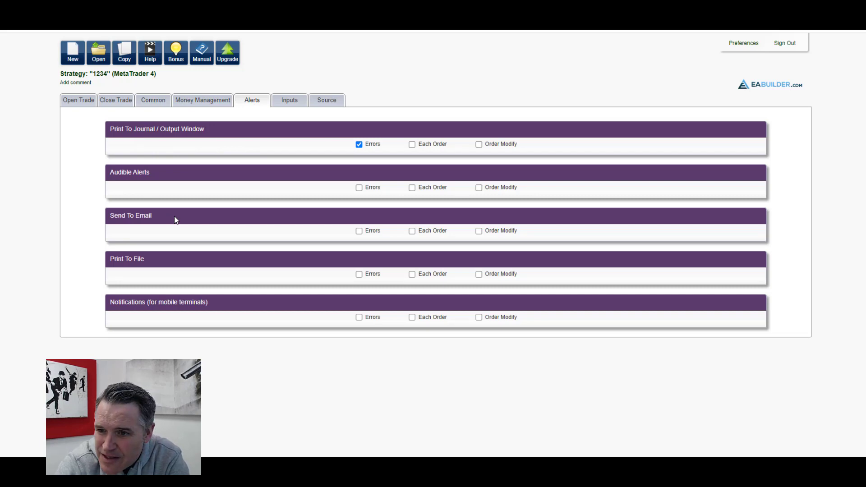
mouse_move(169, 217)
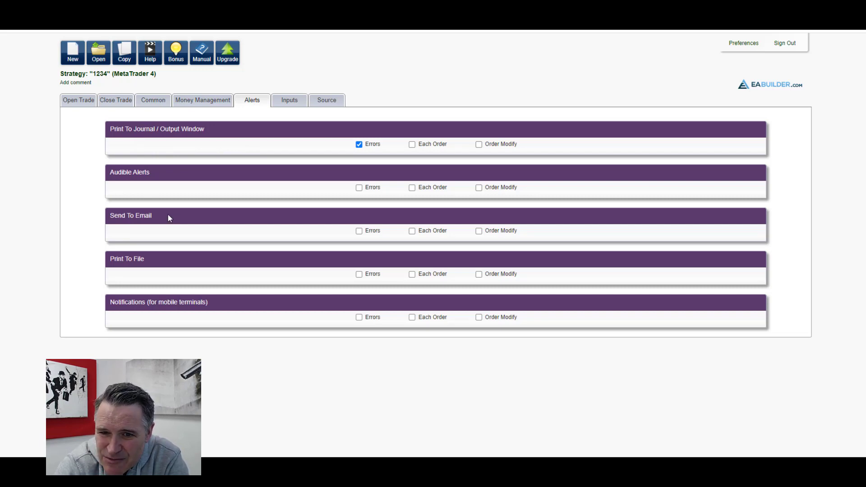
click(289, 100)
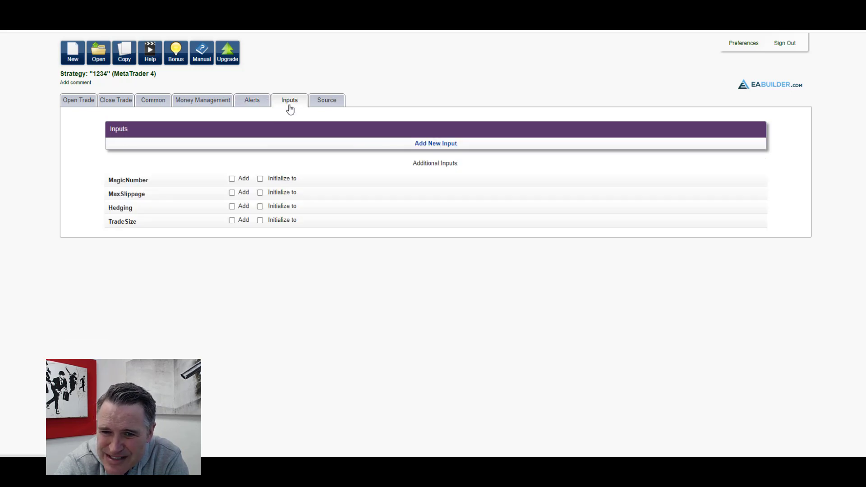
mouse_move(302, 187)
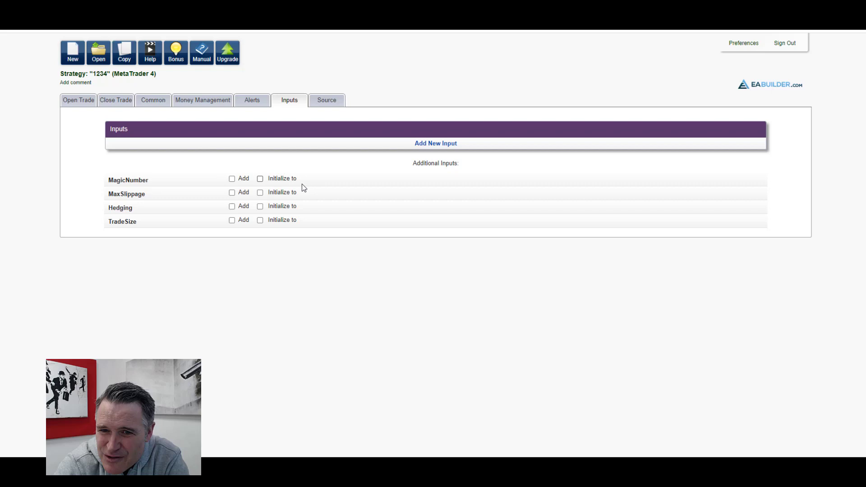
mouse_move(326, 101)
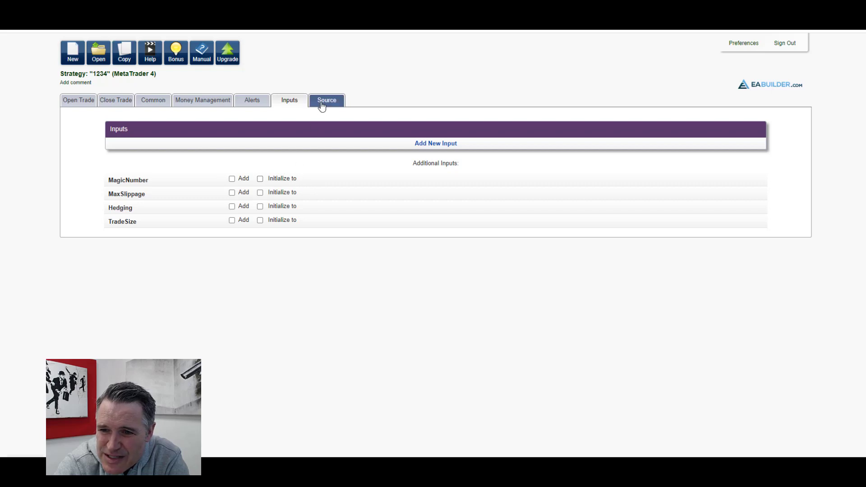
View the Source tab's one-time upgrade prompt, then return to the alert options
click(325, 100)
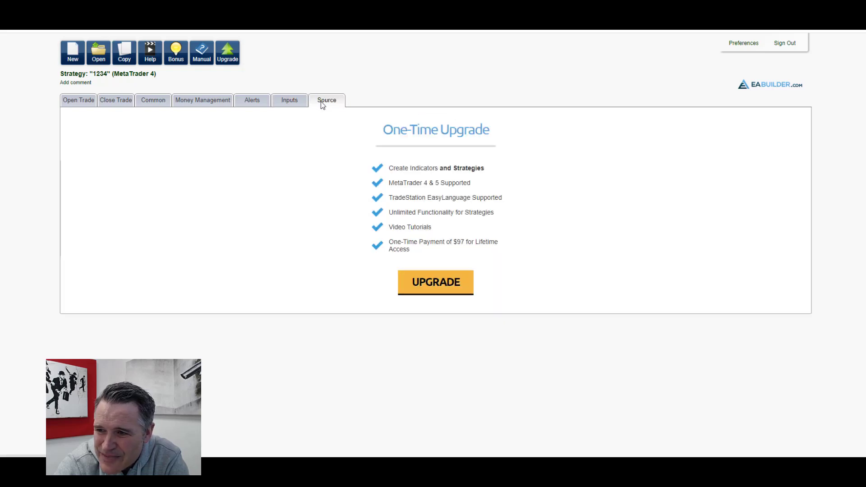
mouse_move(267, 223)
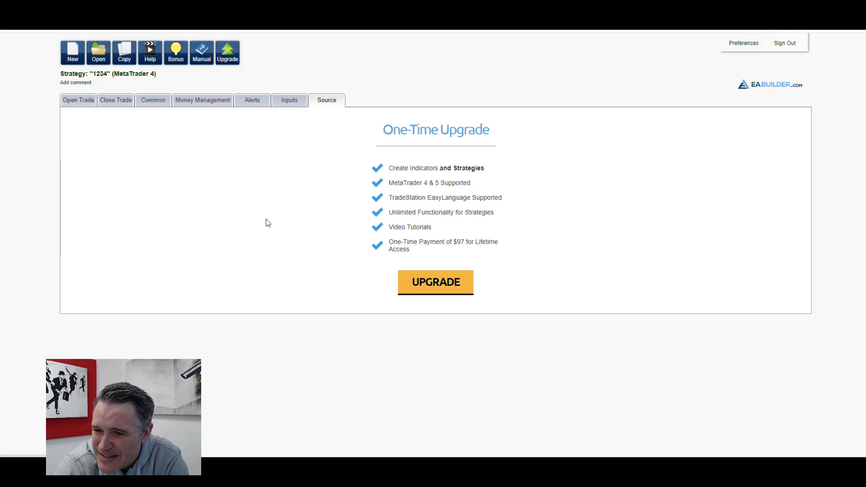
mouse_move(260, 198)
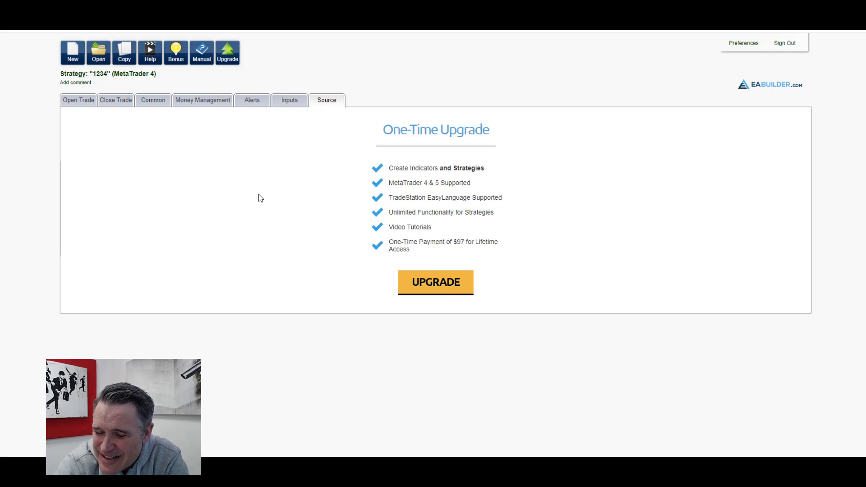
mouse_move(343, 276)
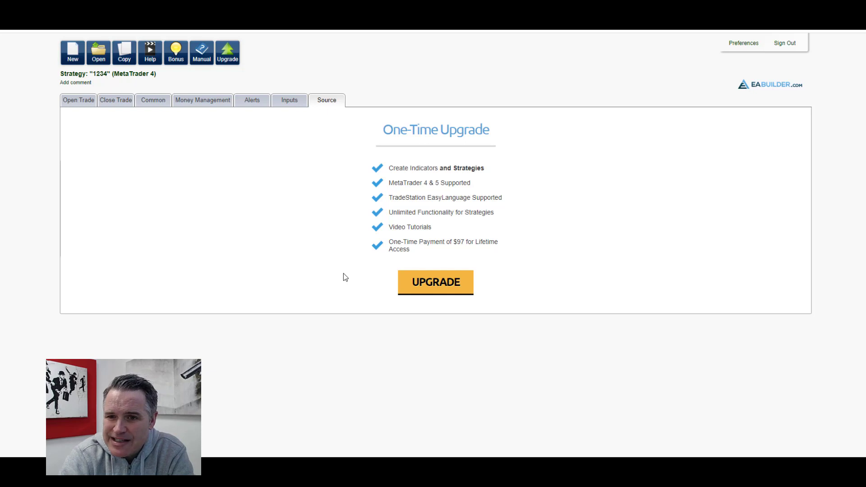
mouse_move(353, 238)
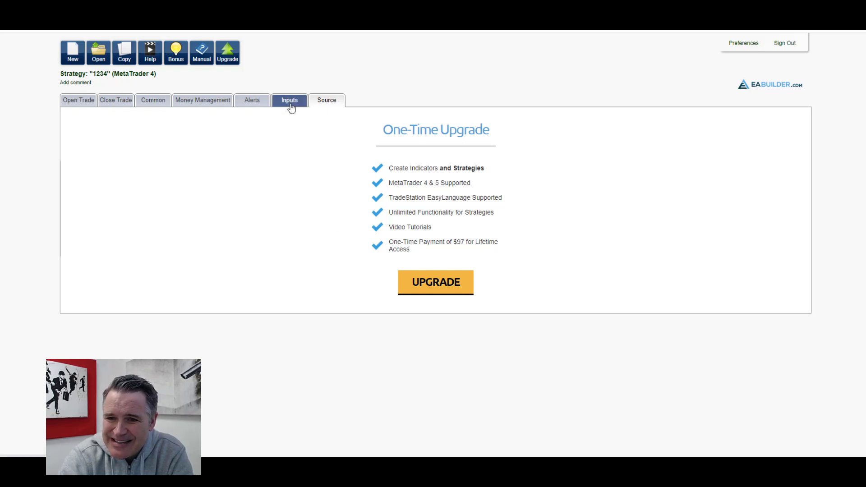
click(251, 100)
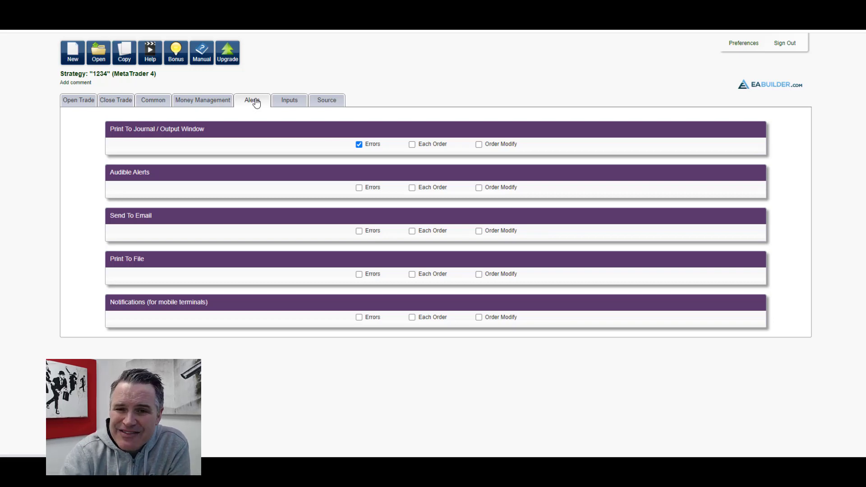
mouse_move(155, 74)
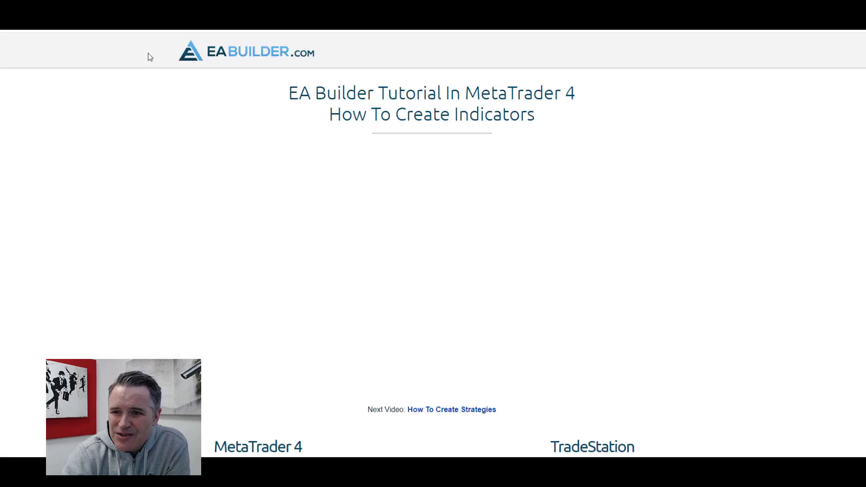
Scroll through the MetaTrader 4 and TradeStation tutorial video lists
scroll(down, 3)
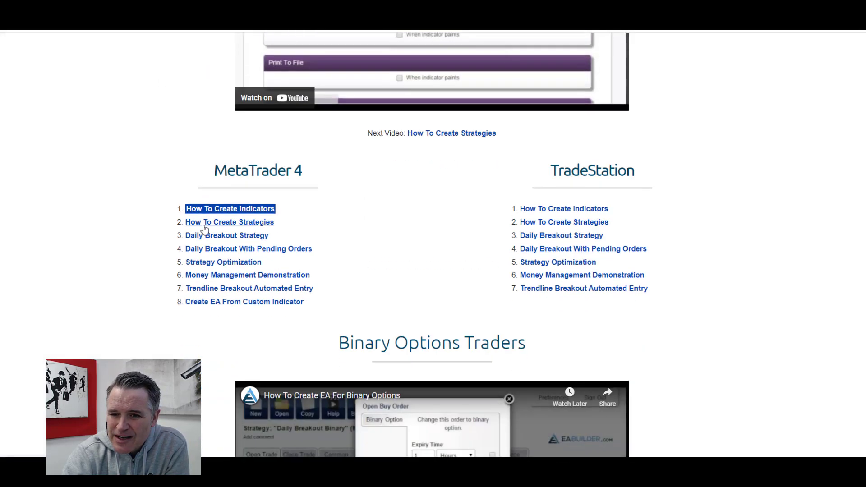
scroll(down, 3)
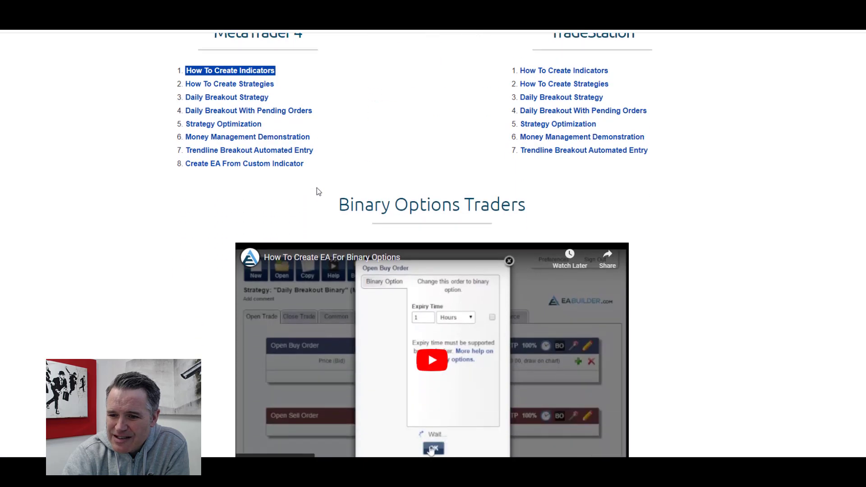
scroll(up, 3)
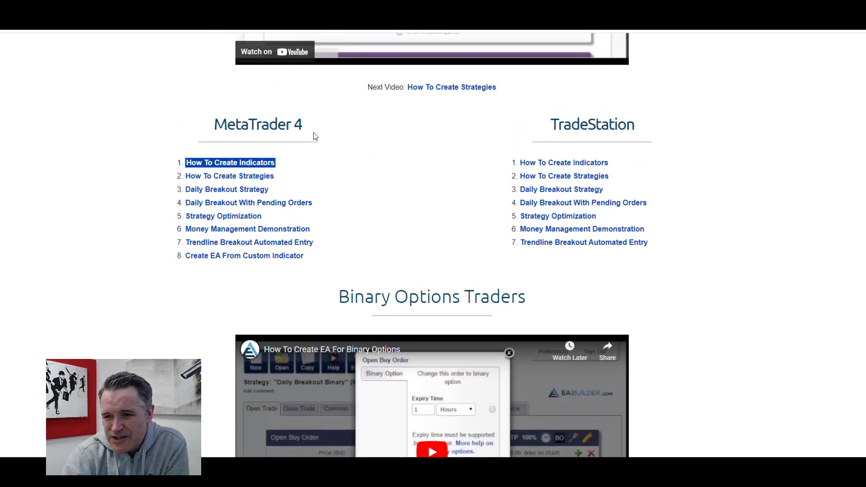
mouse_move(234, 180)
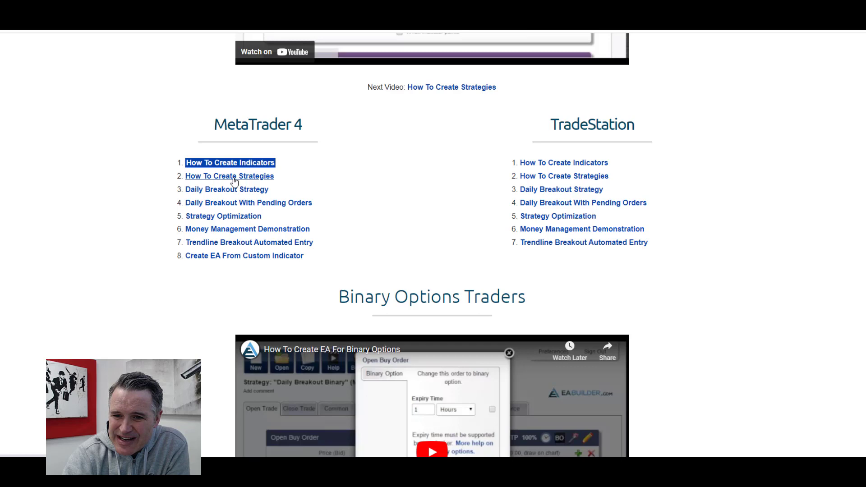
mouse_move(254, 179)
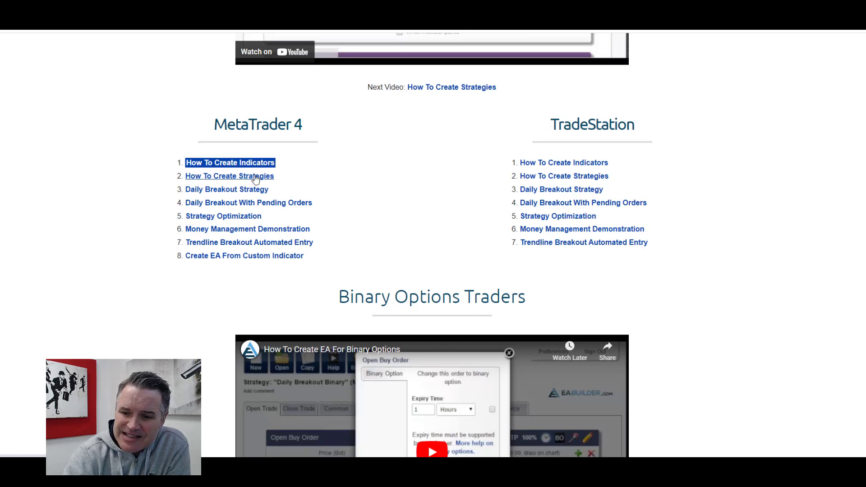
mouse_move(286, 222)
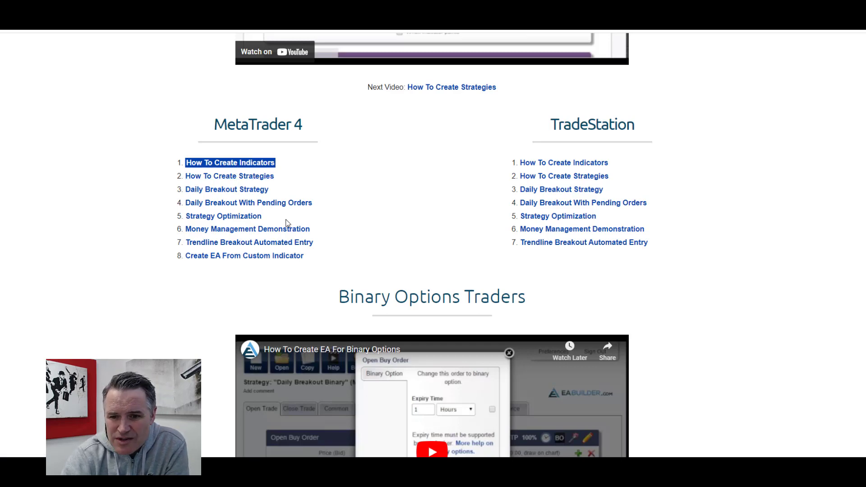
scroll(down, 3)
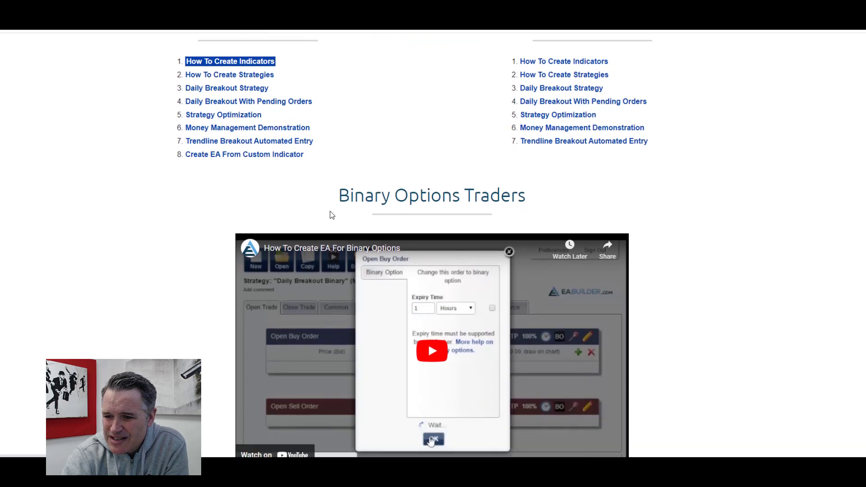
scroll(down, 3)
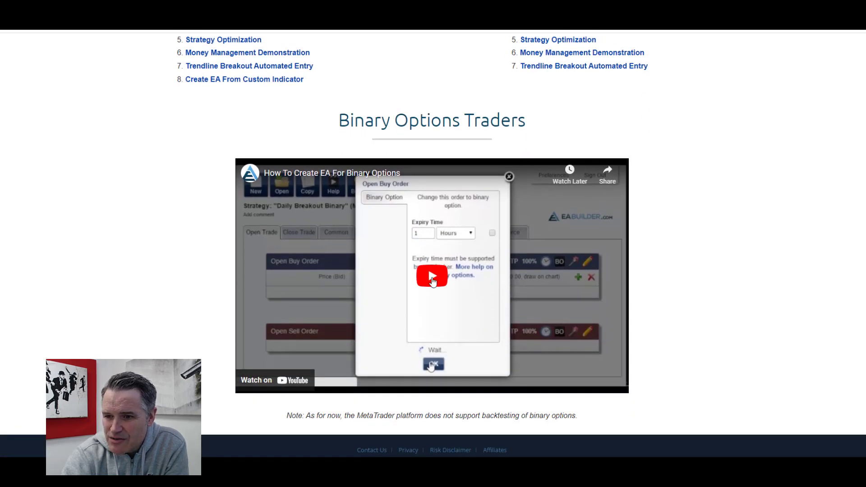
scroll(up, 3)
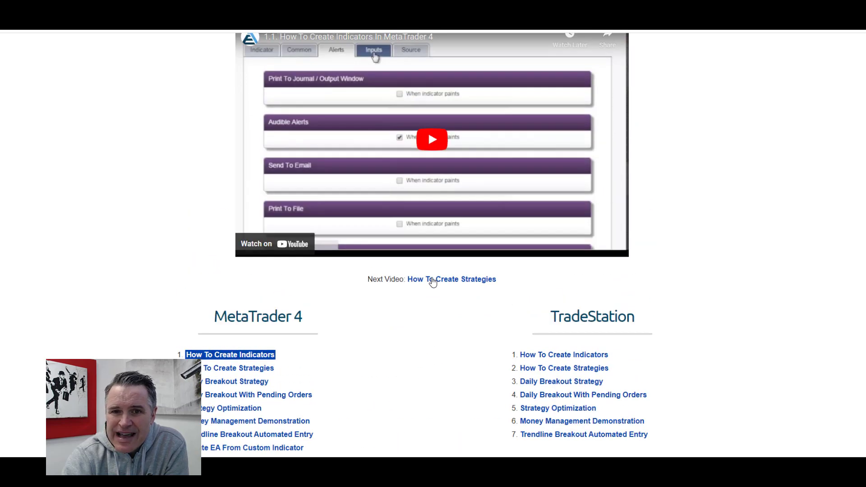
scroll(up, 3)
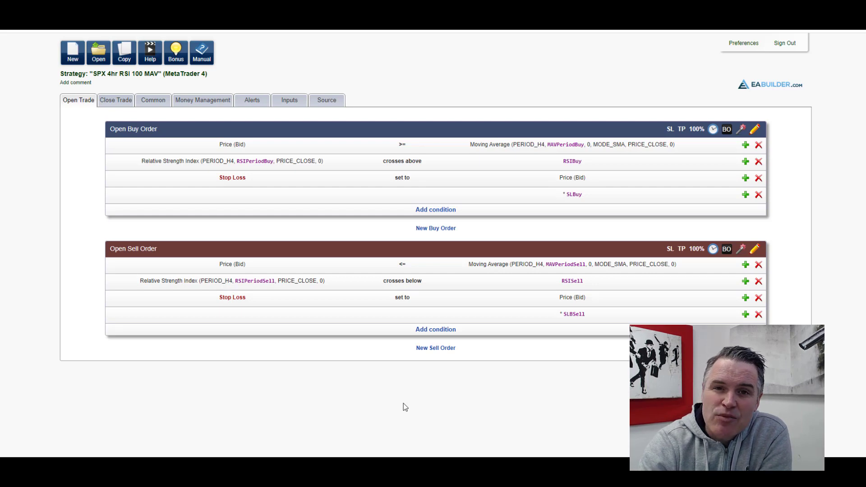
mouse_move(317, 406)
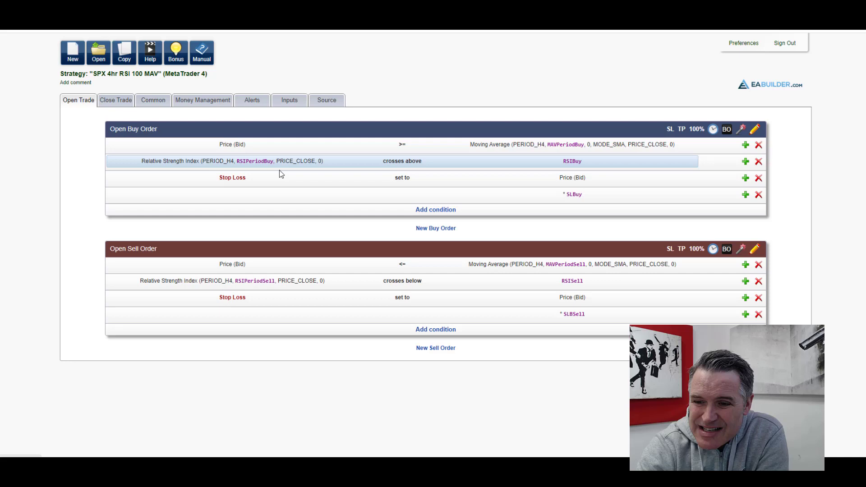
mouse_move(374, 191)
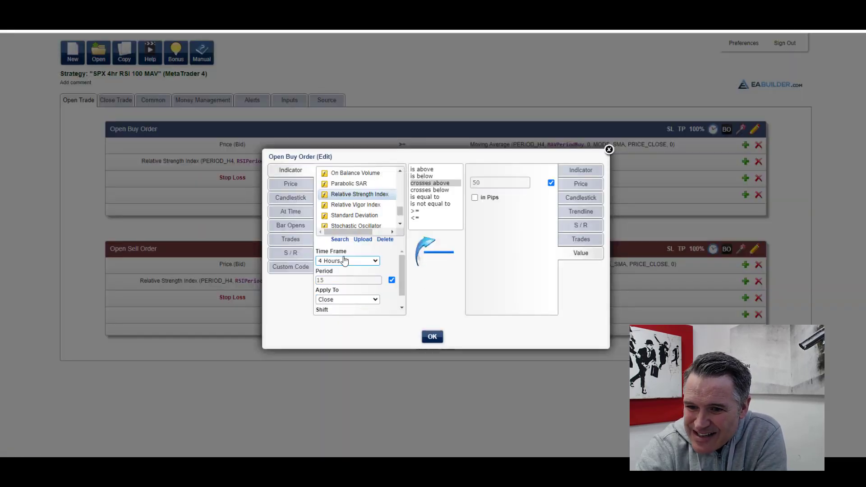
mouse_move(346, 264)
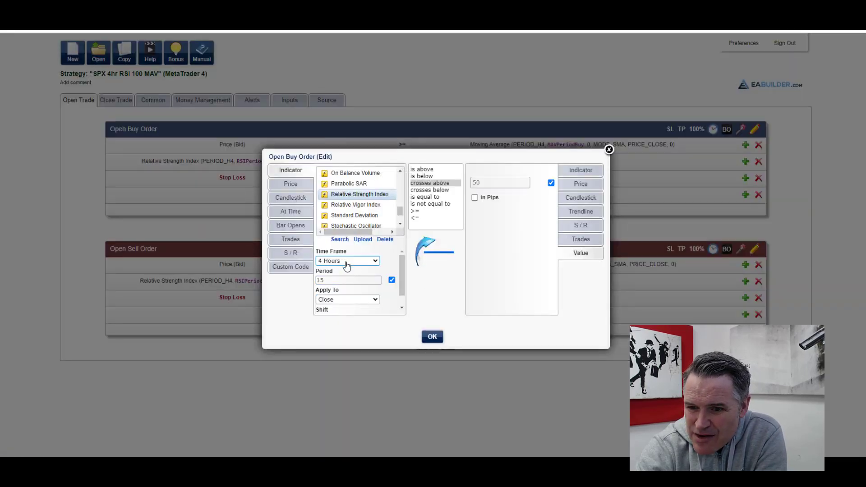
mouse_move(357, 273)
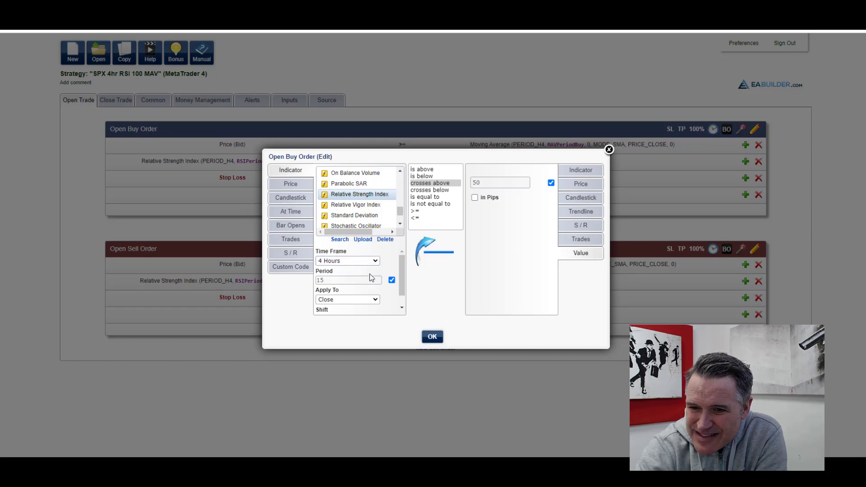
mouse_move(487, 211)
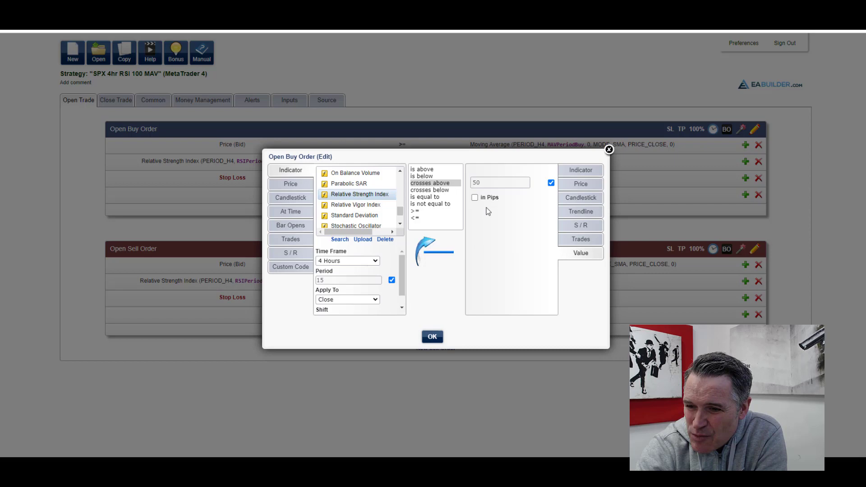
click(499, 182)
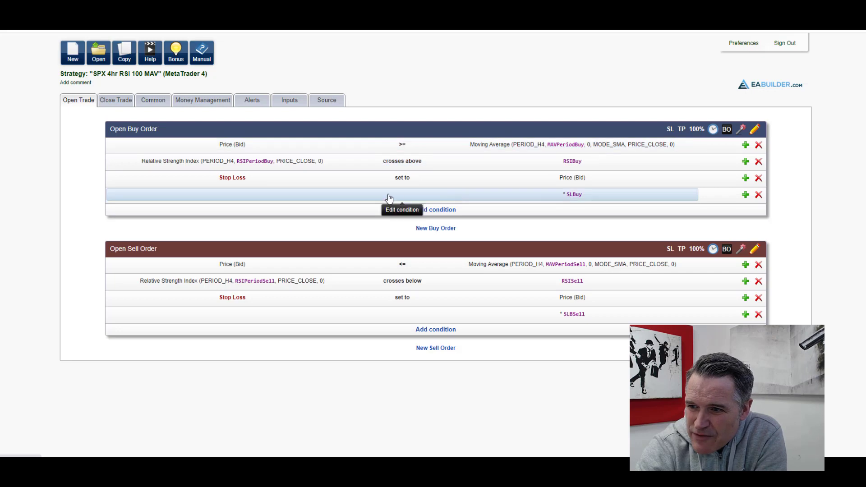
mouse_move(411, 177)
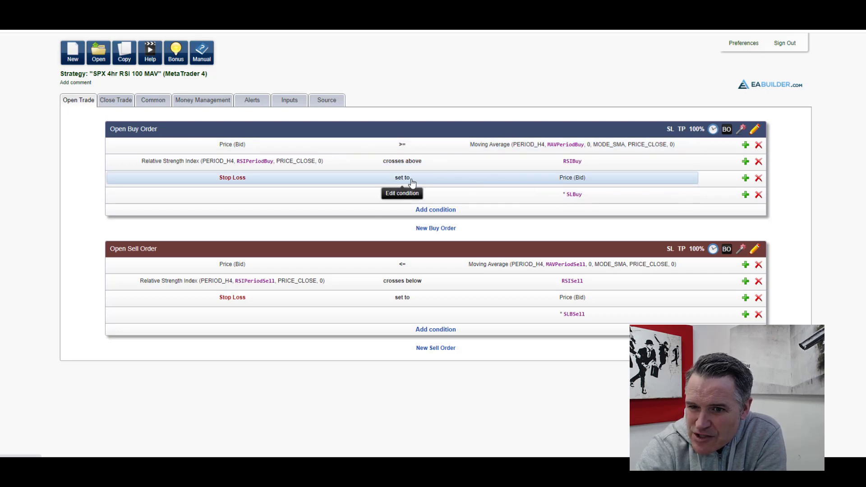
mouse_move(536, 252)
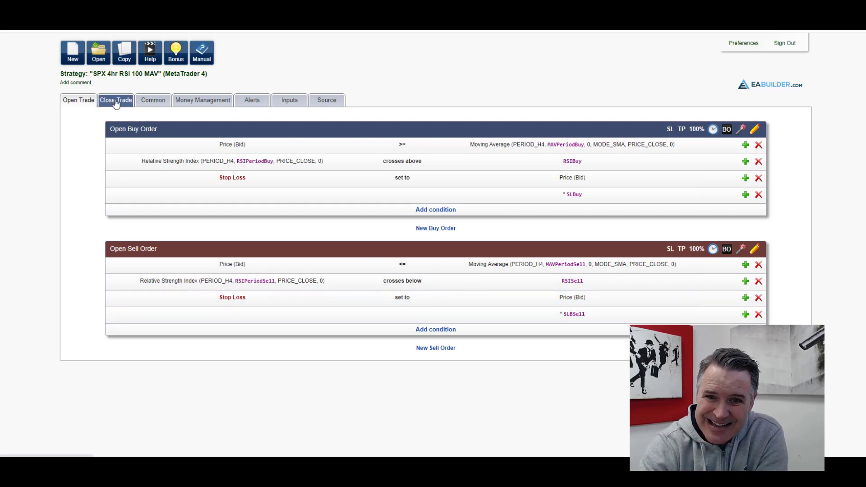
Show the Close Trade tab's RSI crossing conditions for closing long and short positions
click(116, 100)
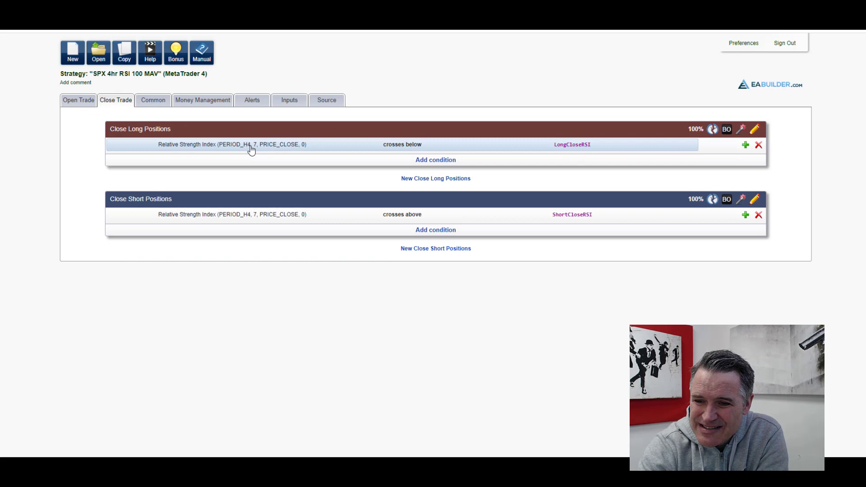
click(232, 144)
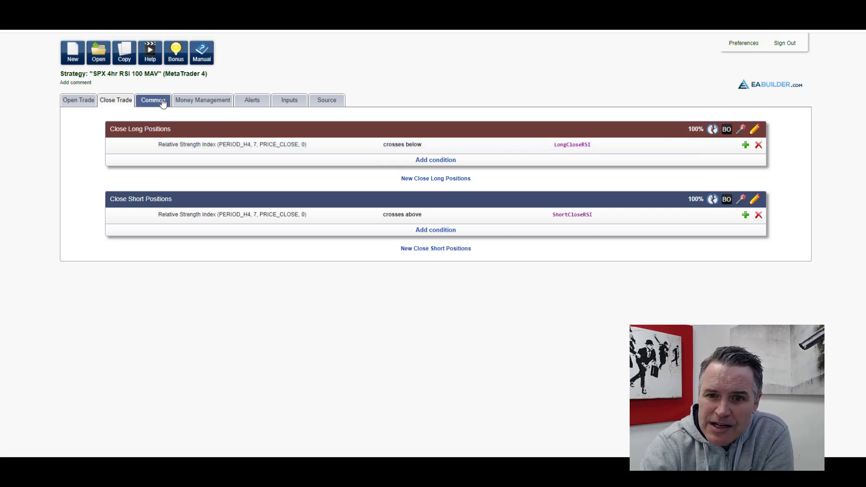
Review Common settings: magic number 481803, max 2 open trades, one long, one short
click(202, 100)
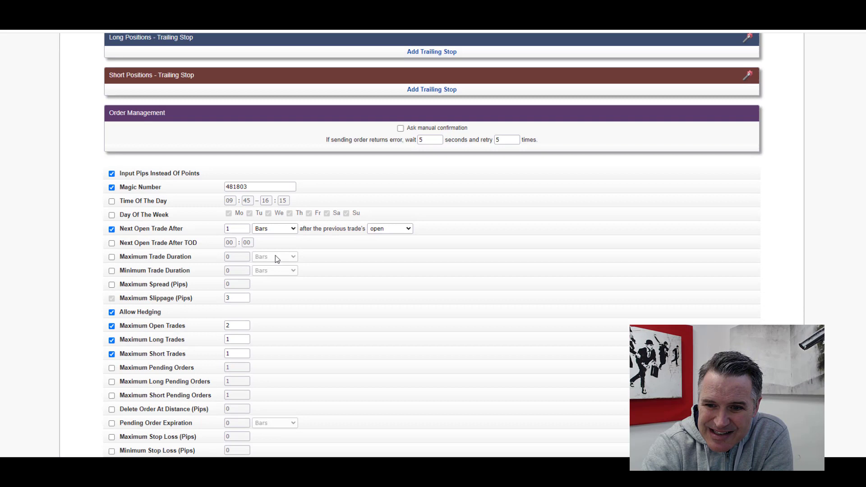
mouse_move(148, 236)
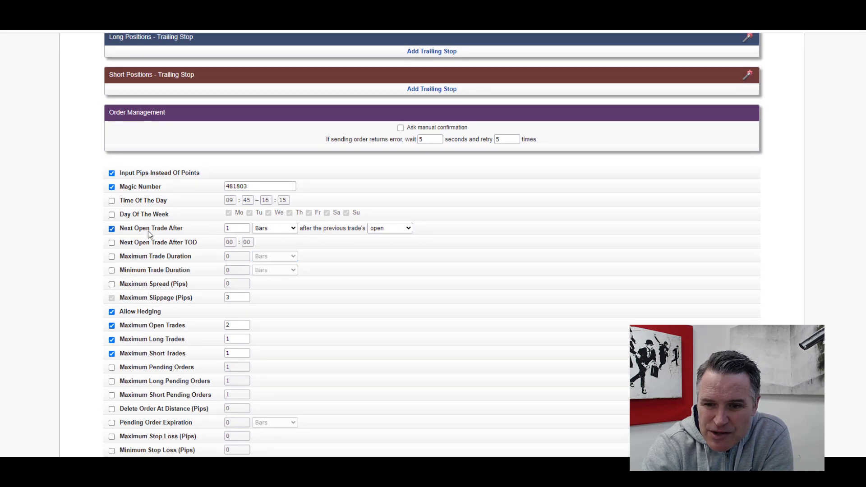
click(237, 227)
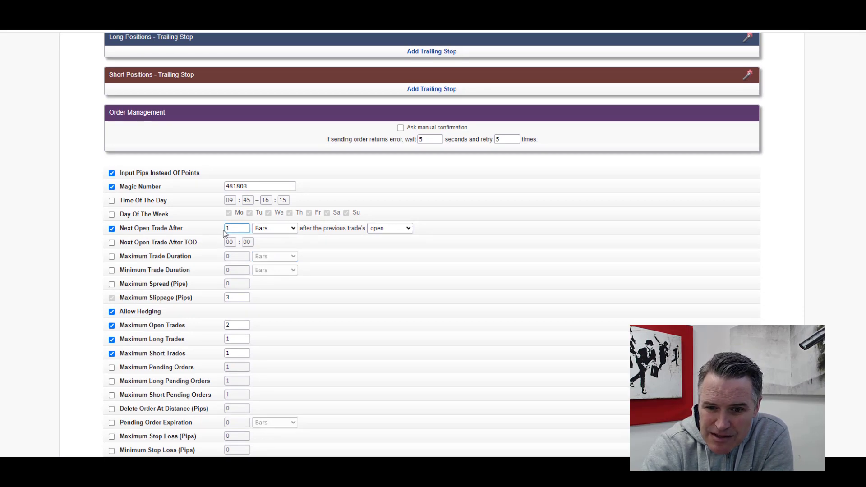
click(237, 324)
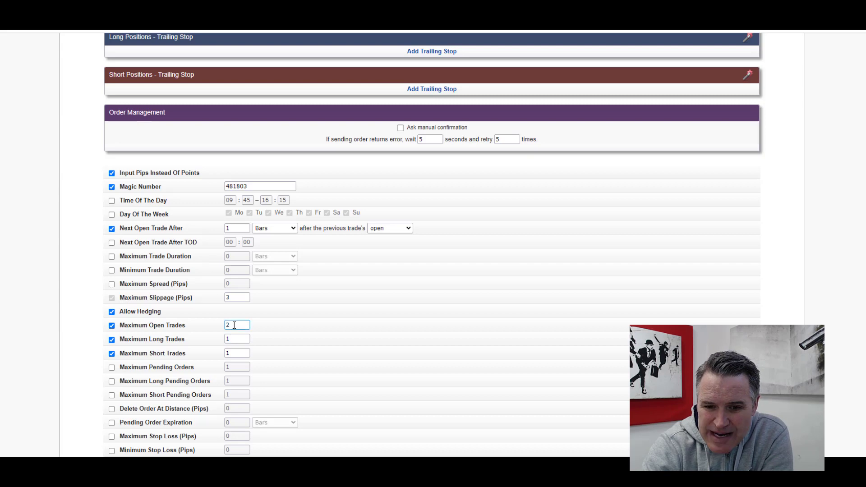
click(236, 353)
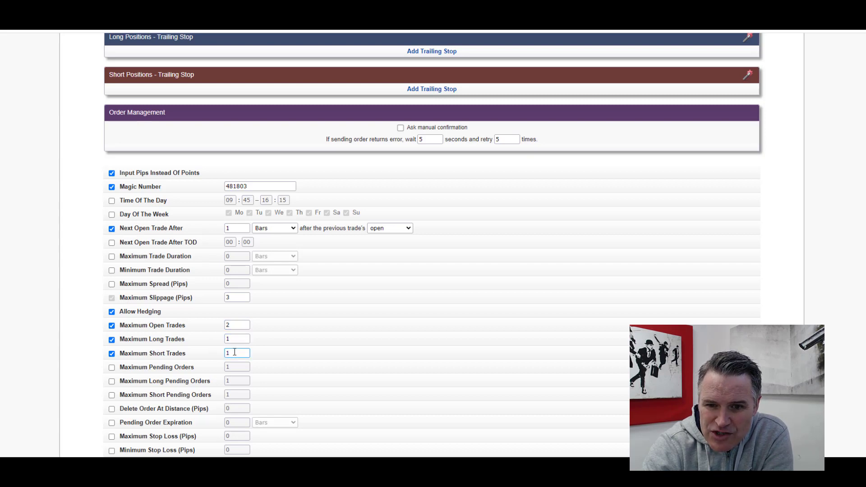
scroll(down, 3)
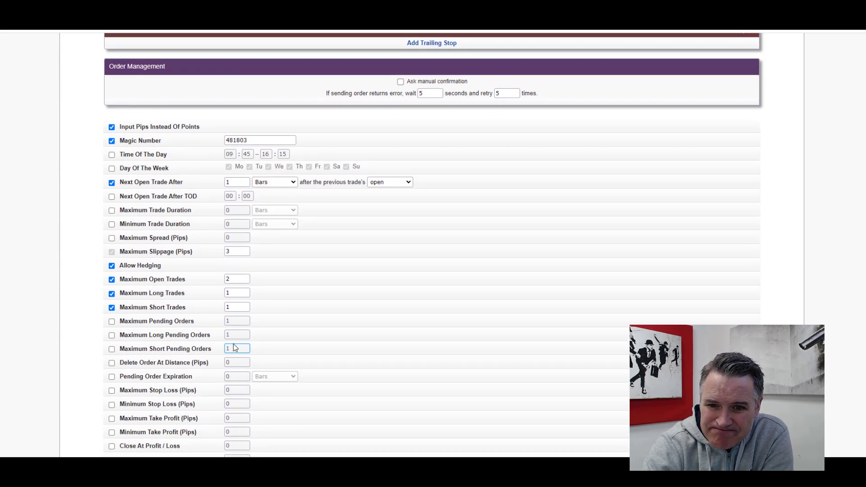
scroll(up, 3)
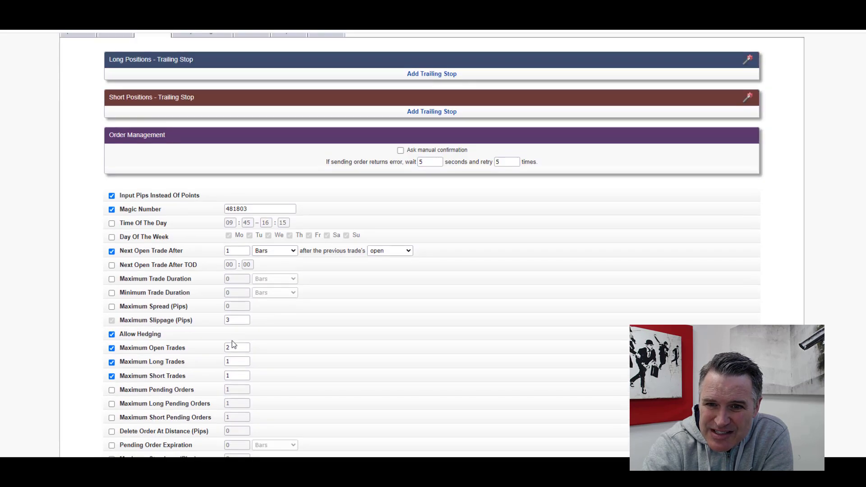
scroll(up, 3)
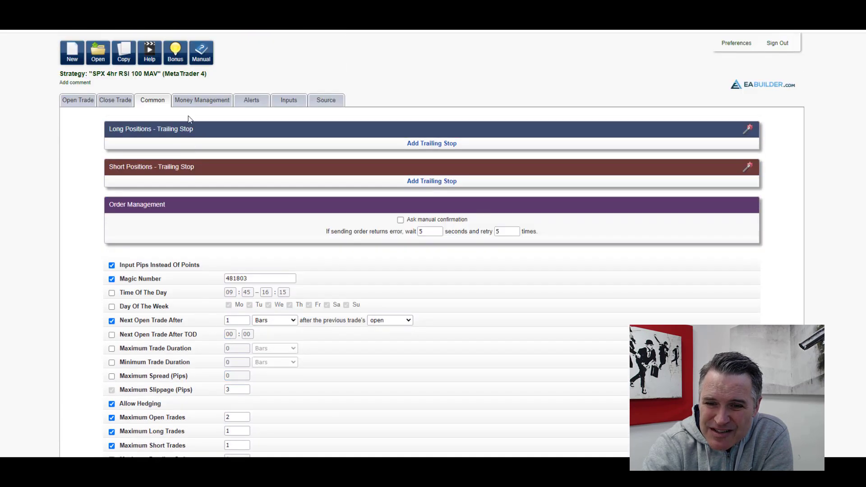
Review the Money Management and Alerts tabs, ending on the Inputs list (RSIBuy, SLBuy)
click(202, 100)
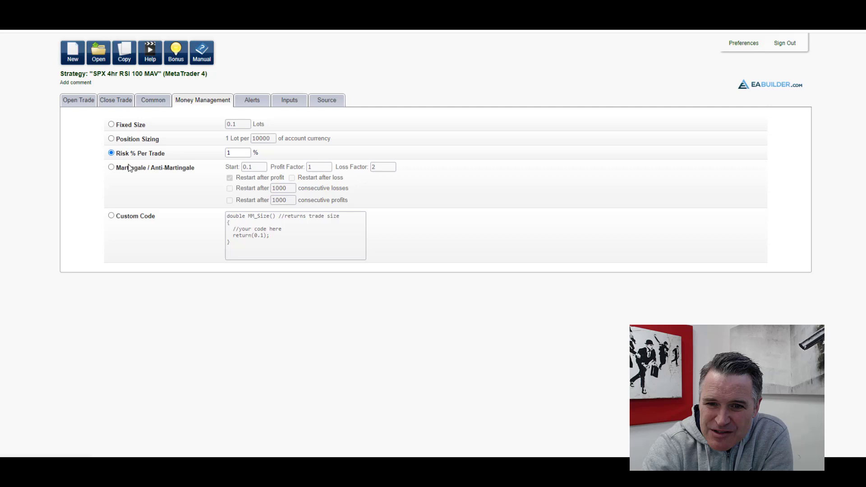
mouse_move(251, 100)
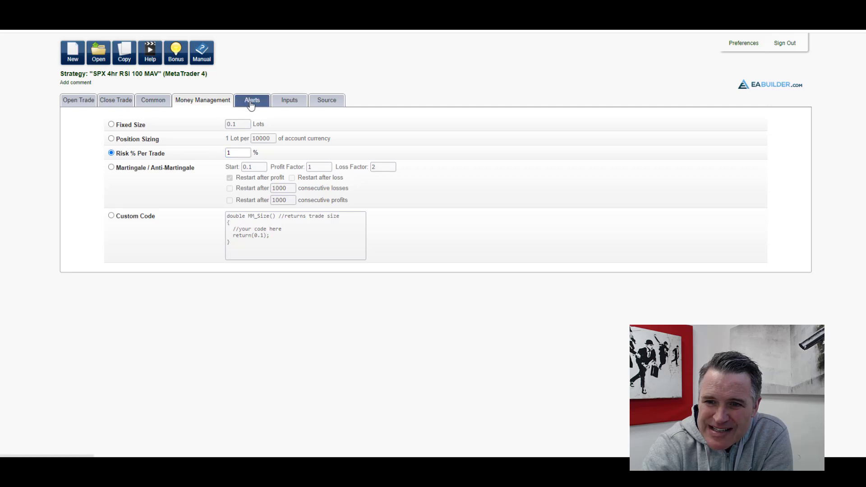
click(251, 101)
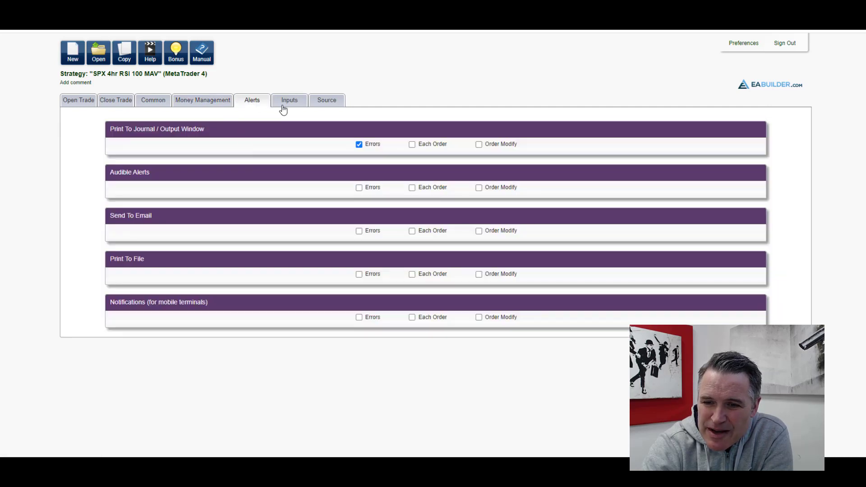
click(288, 100)
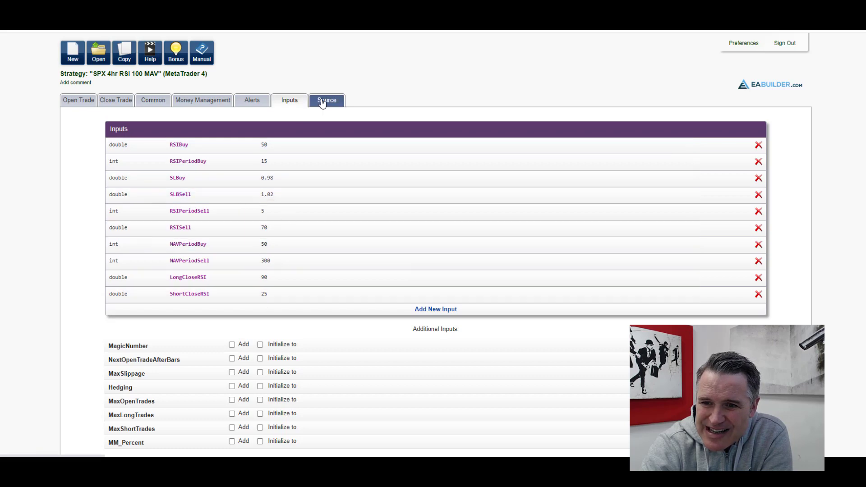
Browse the SPX strategy's generated MT4 source code and select all of it with Copy
click(325, 100)
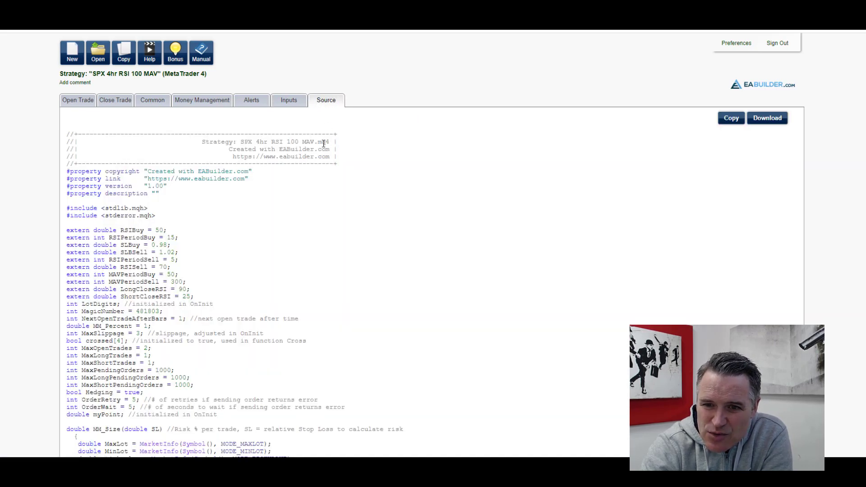
scroll(down, 3)
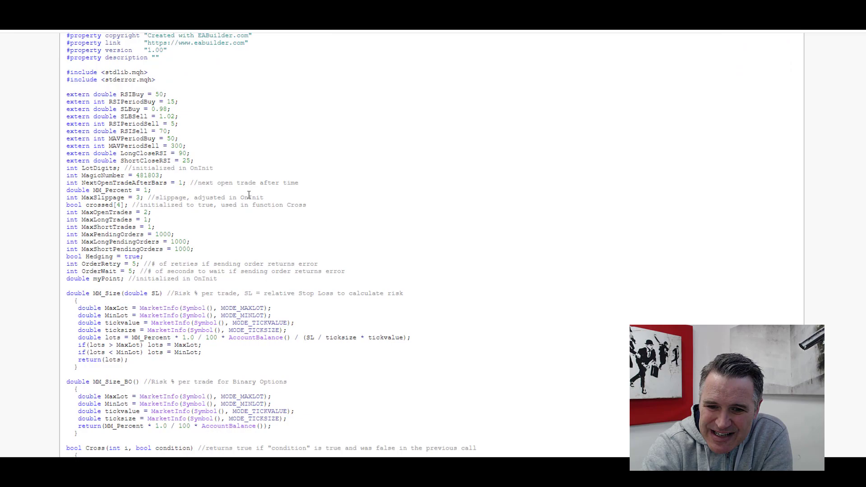
scroll(down, 3)
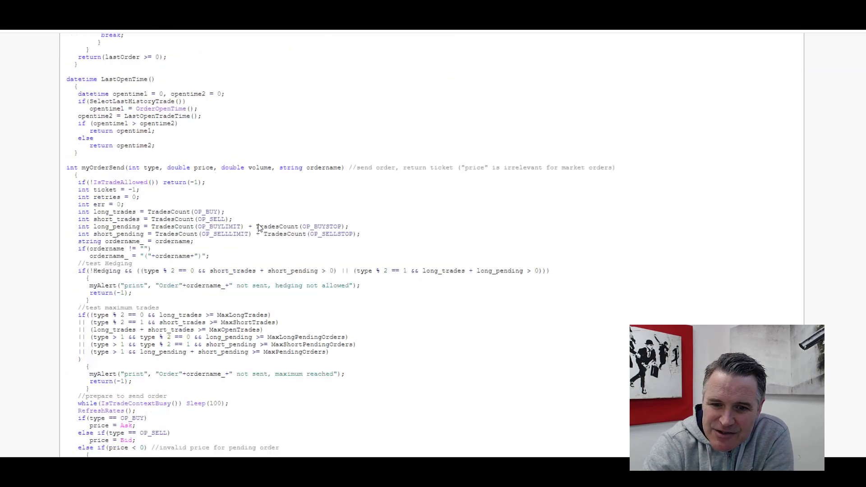
scroll(down, 3)
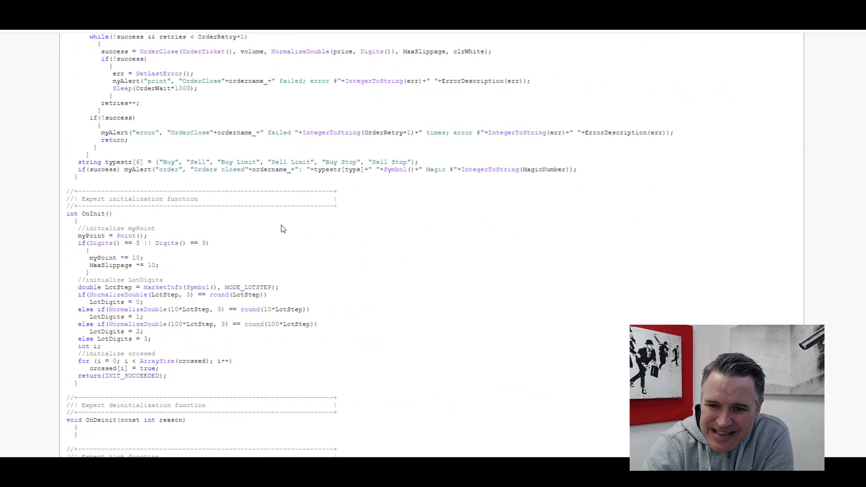
scroll(down, 3)
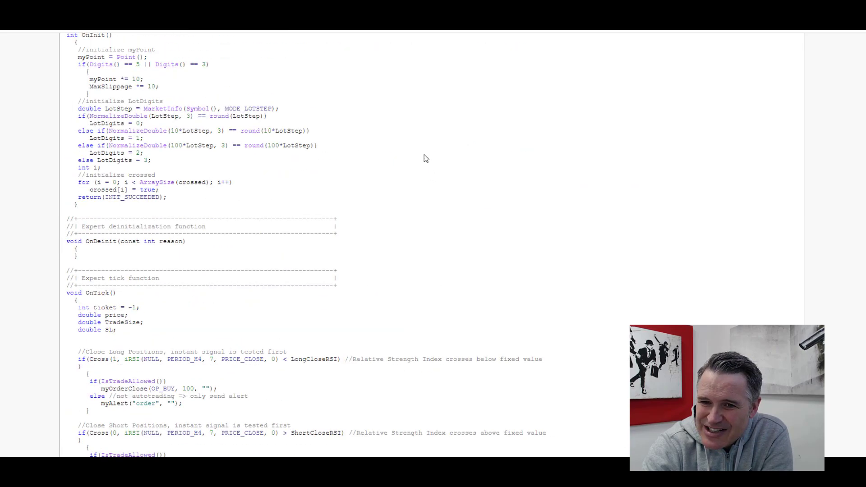
scroll(up, 3)
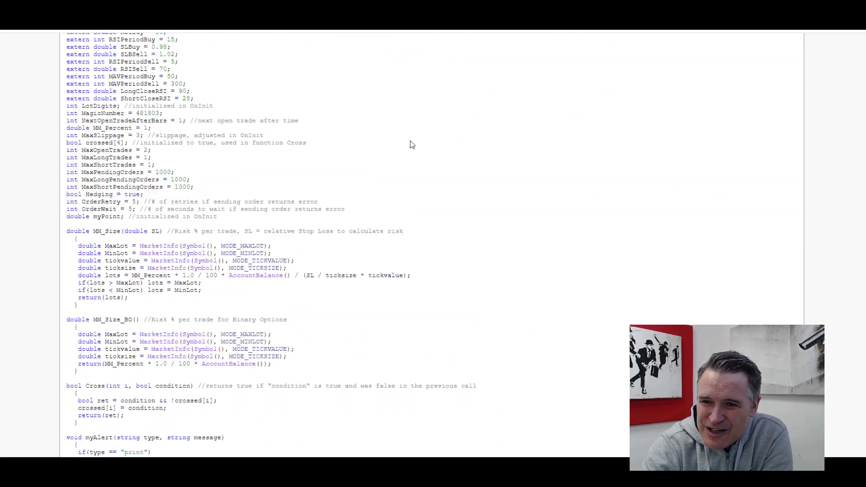
click(730, 117)
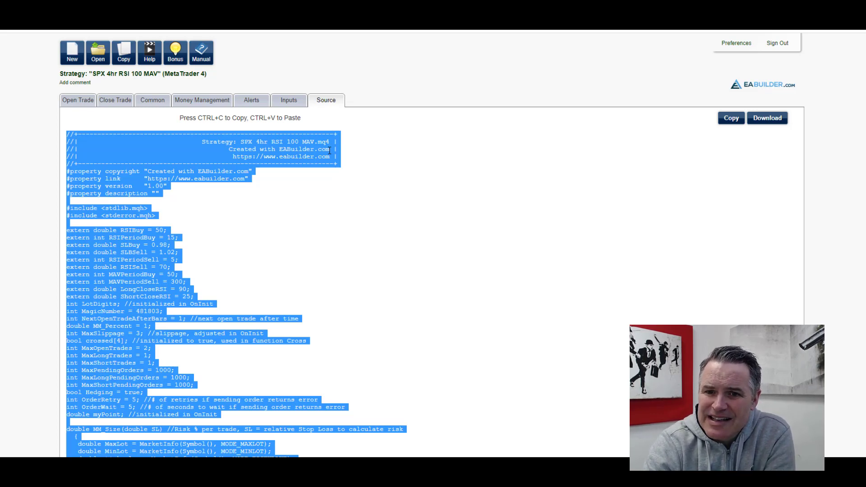
mouse_move(392, 145)
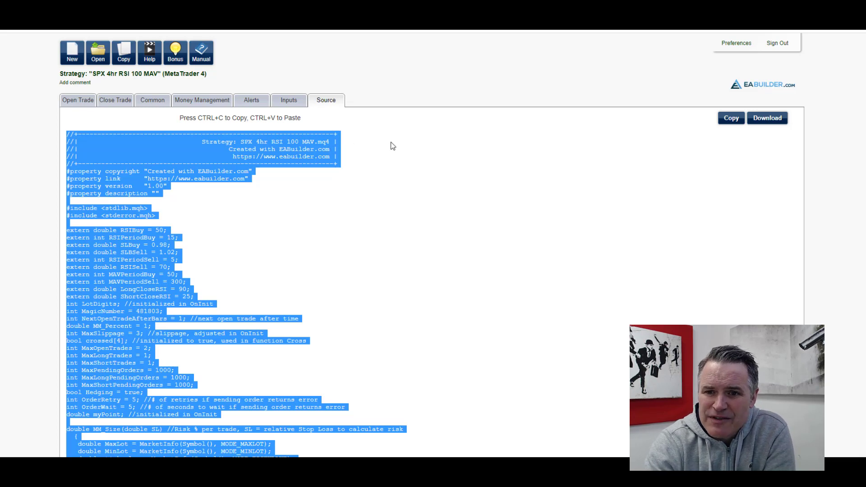
mouse_move(371, 127)
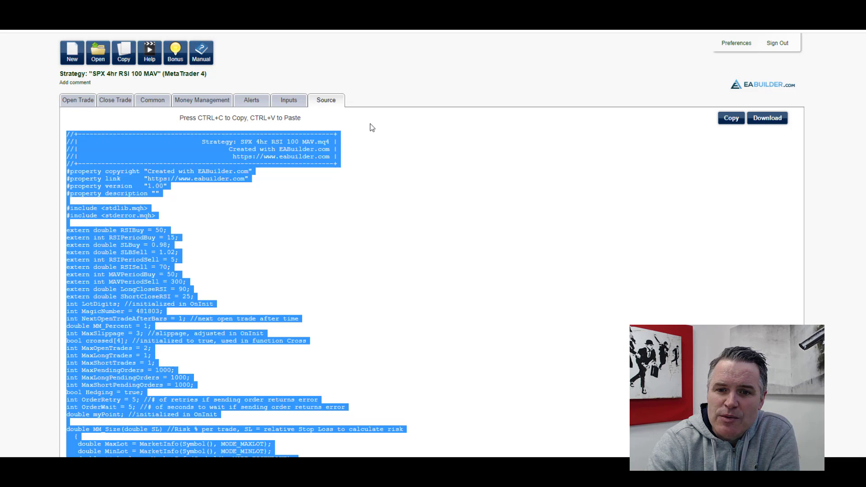
mouse_move(274, 131)
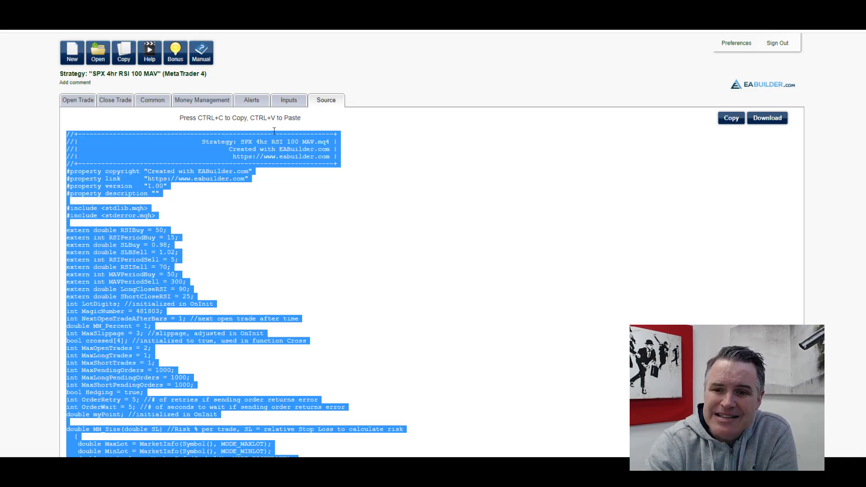